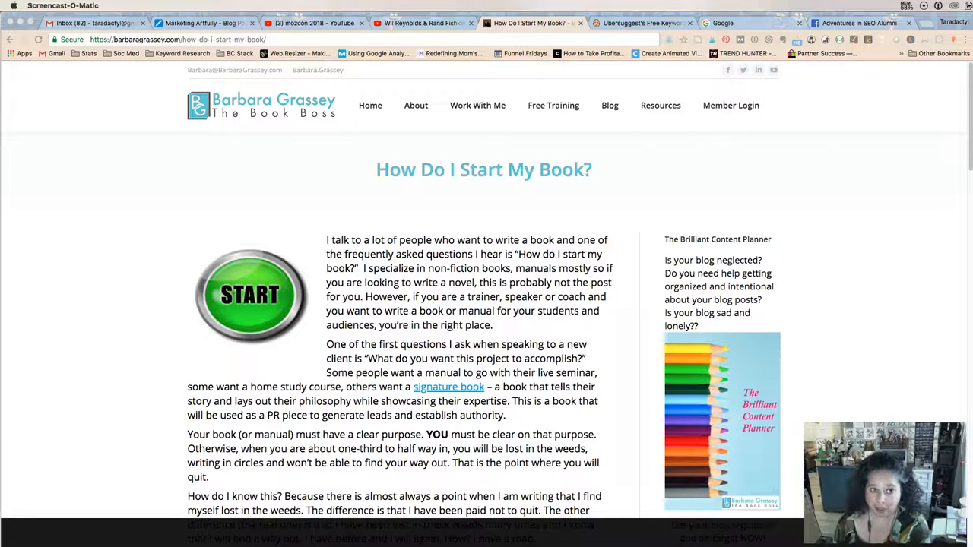
pyautogui.moveTo(938, 52)
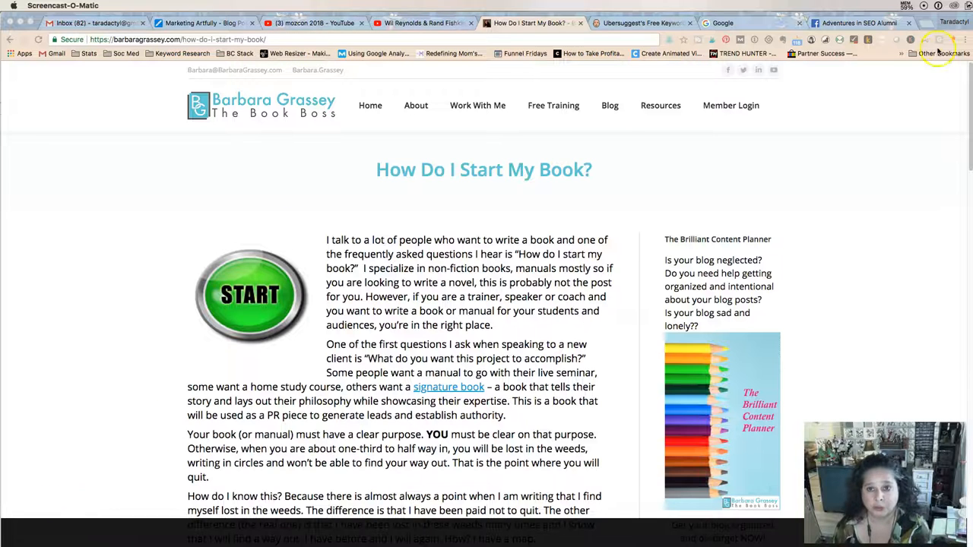
# Open marketingartfully.com, go to its blog, and open the long-tail keywords post
pyautogui.click(925, 24)
pyautogui.write('marketingartfully.com')
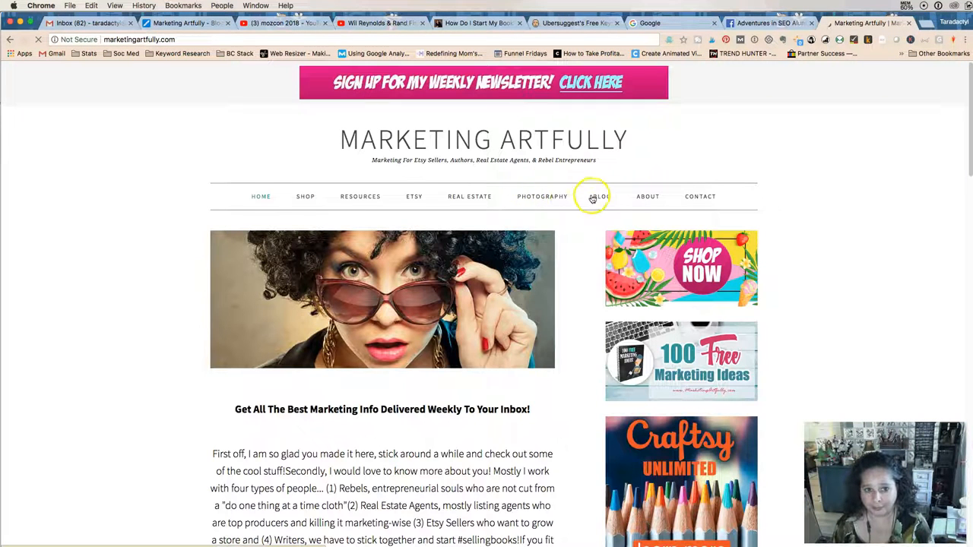
pyautogui.click(594, 196)
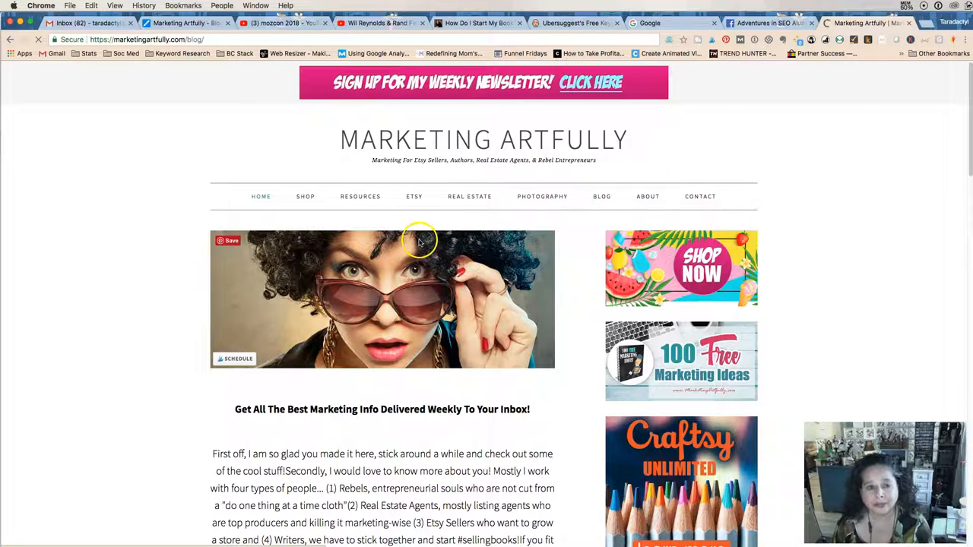
pyautogui.click(602, 197)
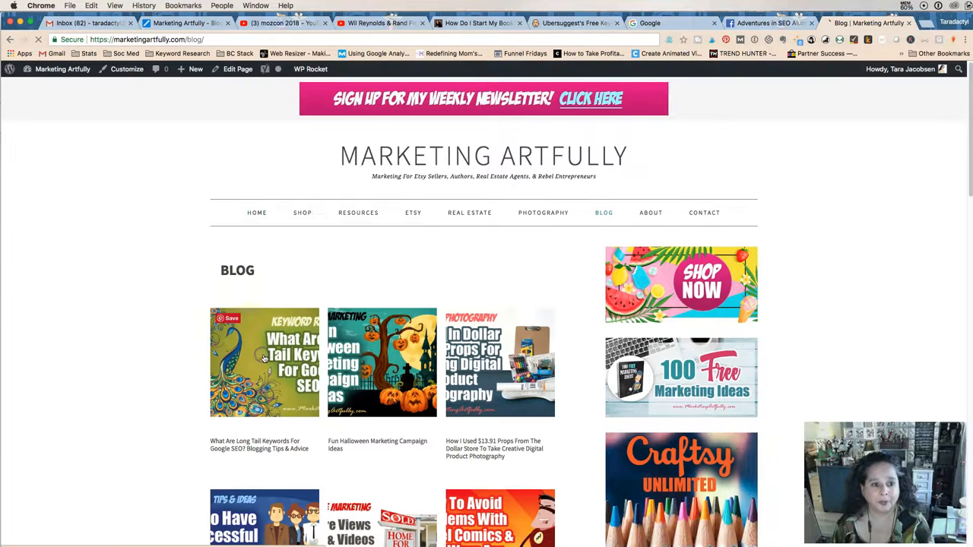
pyautogui.click(264, 360)
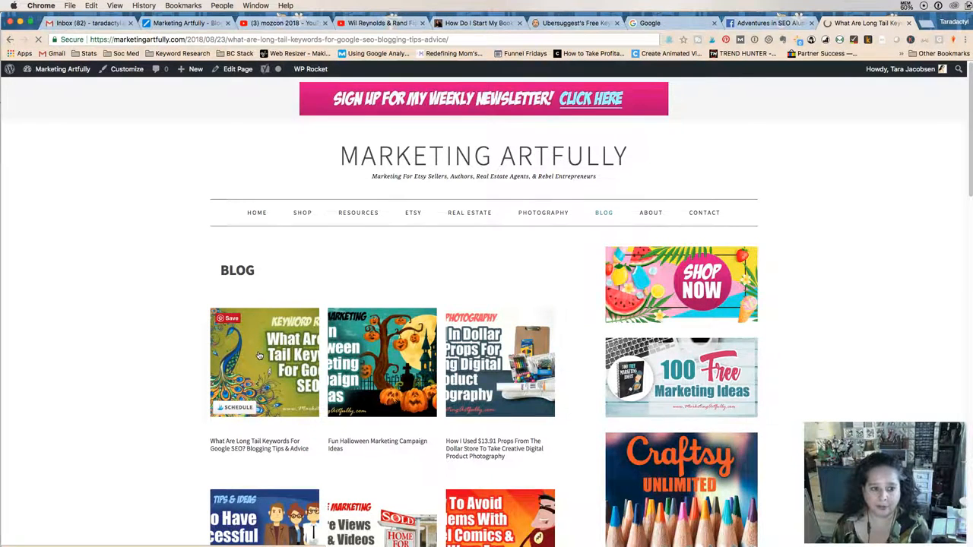
pyautogui.click(263, 362)
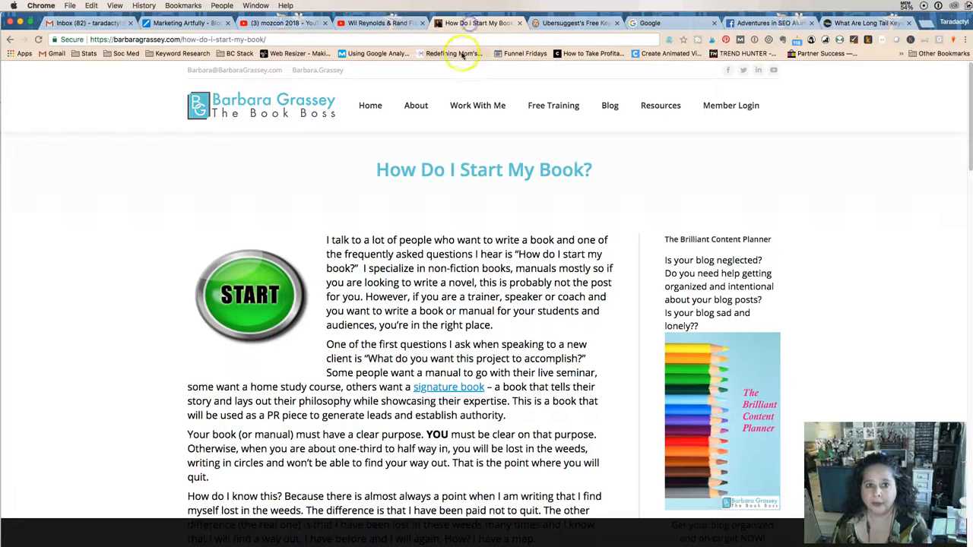
pyautogui.moveTo(463, 53)
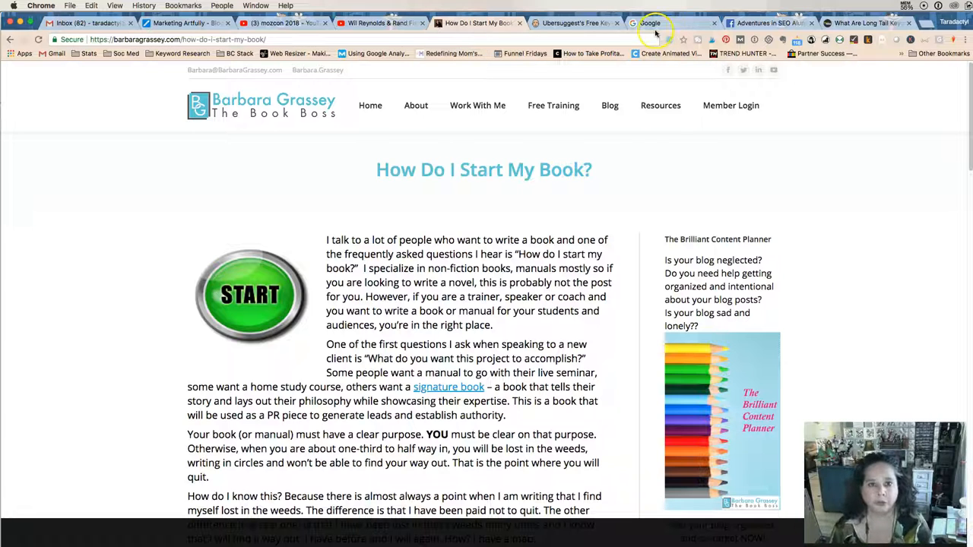
# Search Google for 'real estate marketing' and scroll through the results and keyword volume figures
pyautogui.click(652, 22)
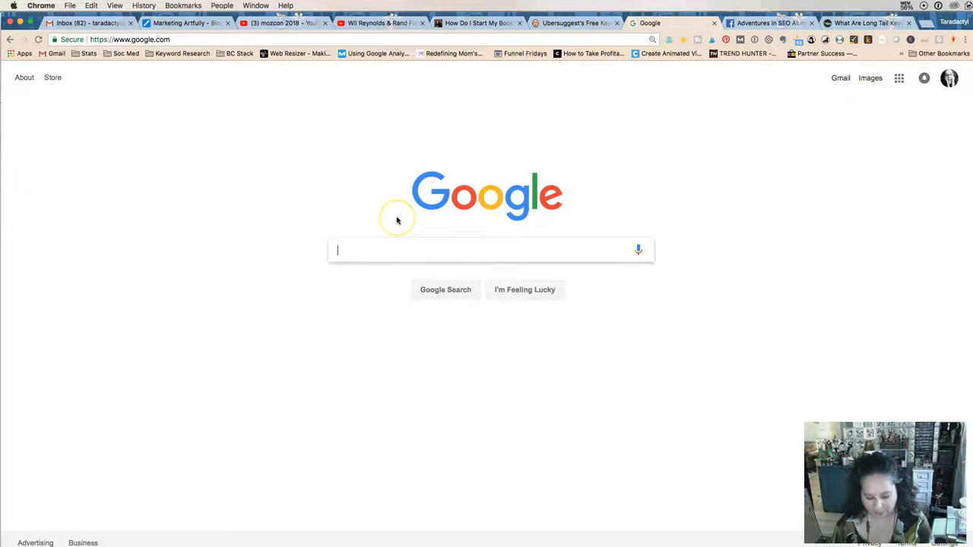
pyautogui.write('real estate mar')
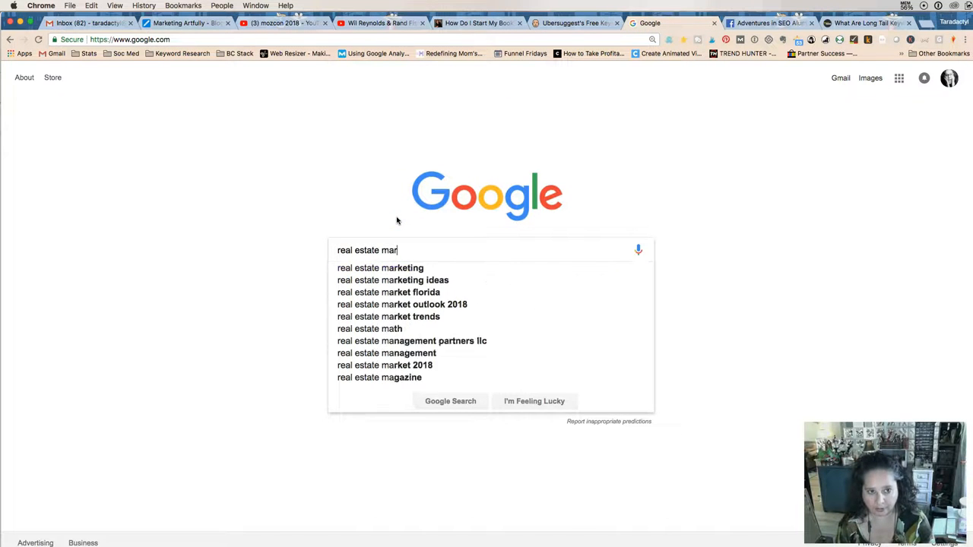
pyautogui.click(380, 268)
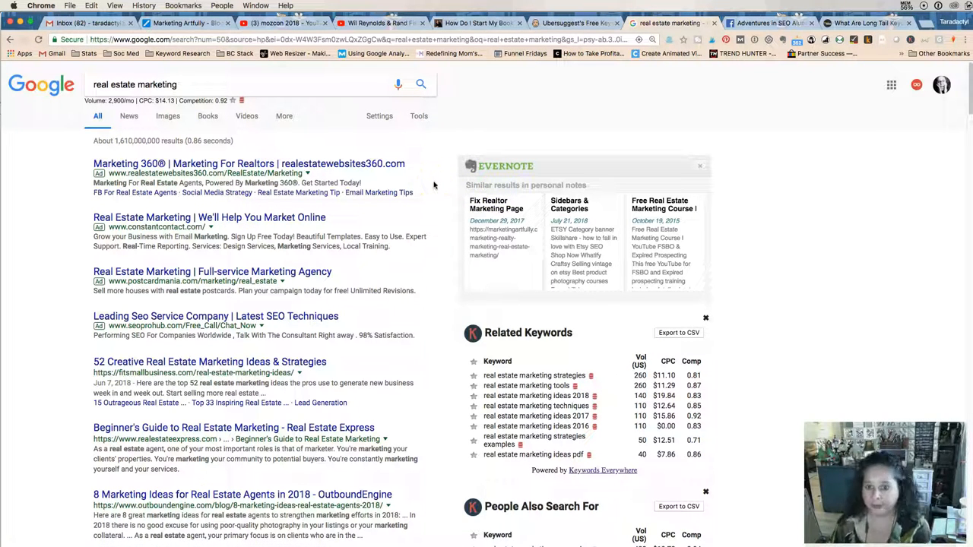
pyautogui.moveTo(447, 188)
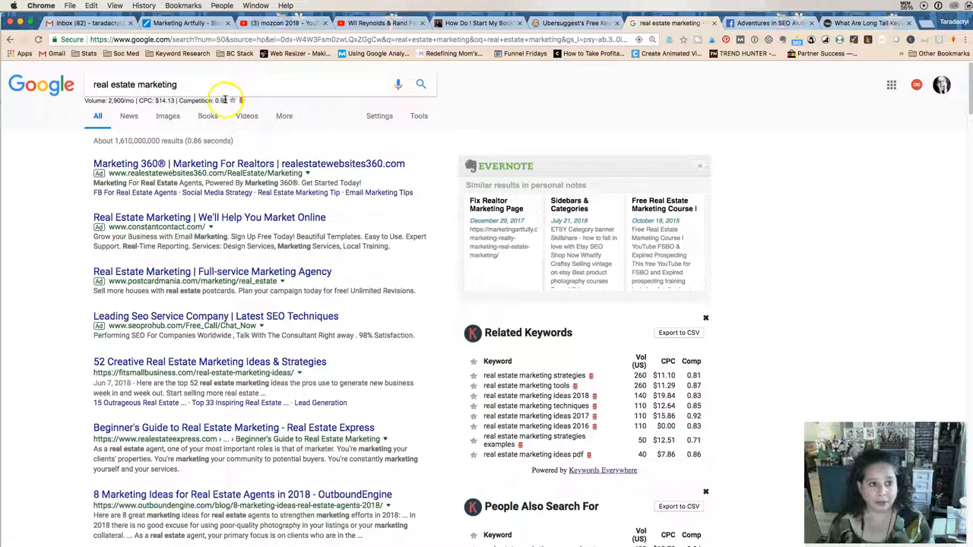
pyautogui.scroll(-3)
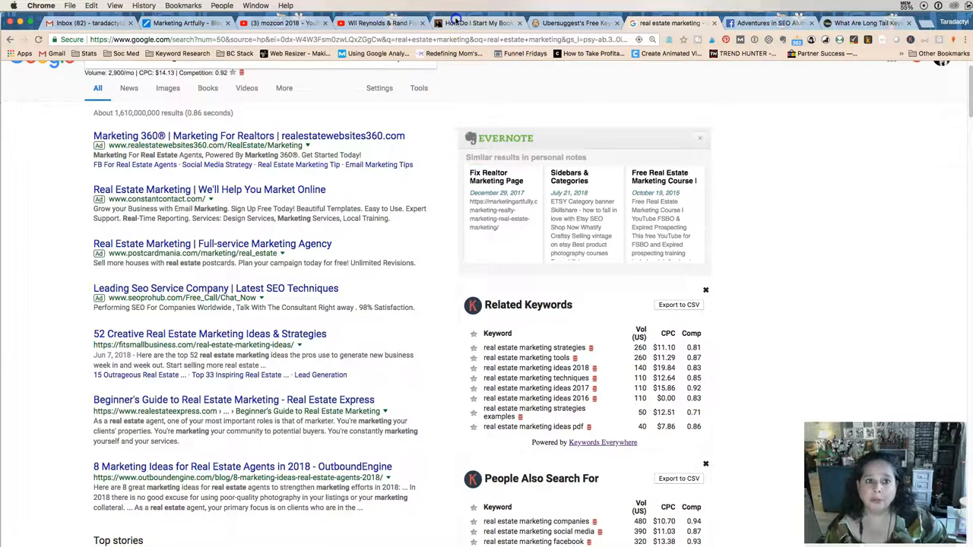
# Switch back to Barbara Grassey's 'How Do I Start My Book?' article and mark its title
pyautogui.click(485, 23)
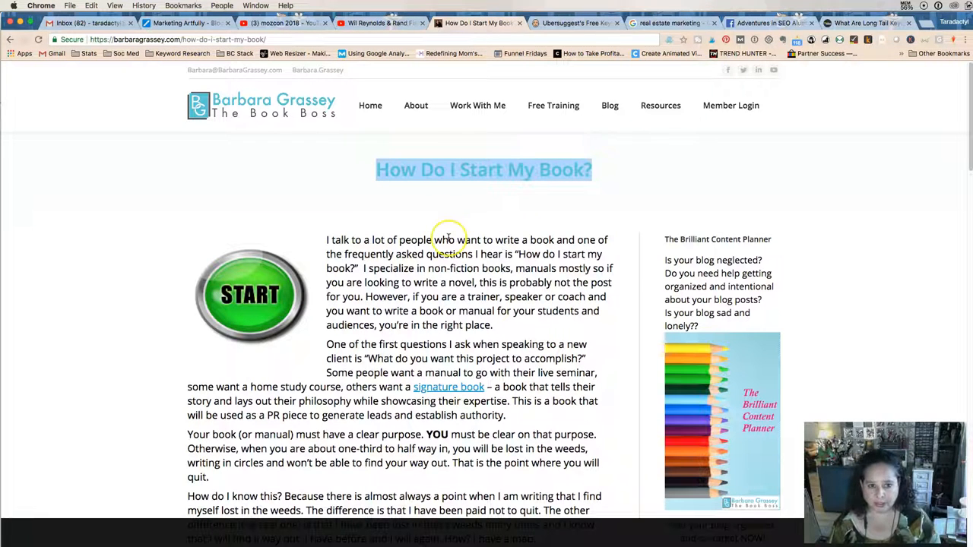
pyautogui.scroll(-3)
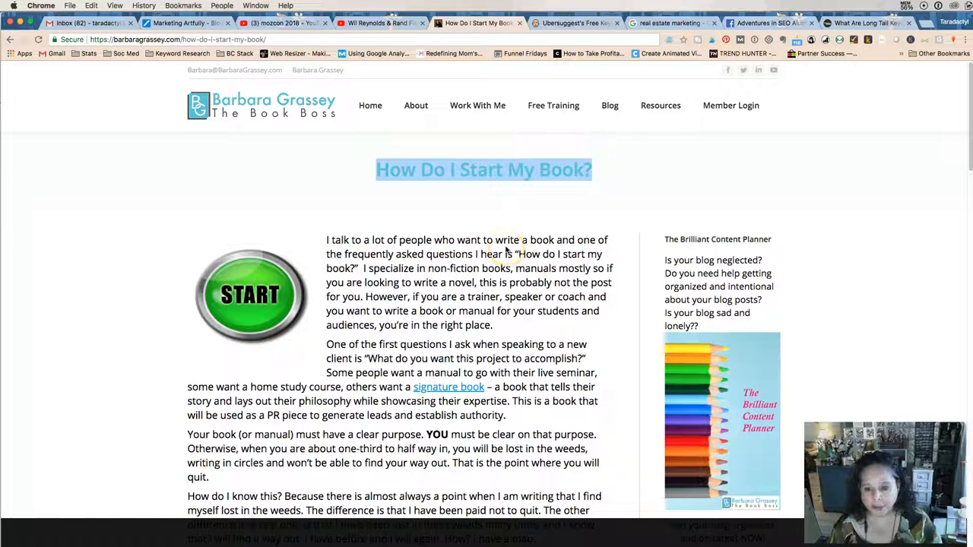
pyautogui.moveTo(507, 233)
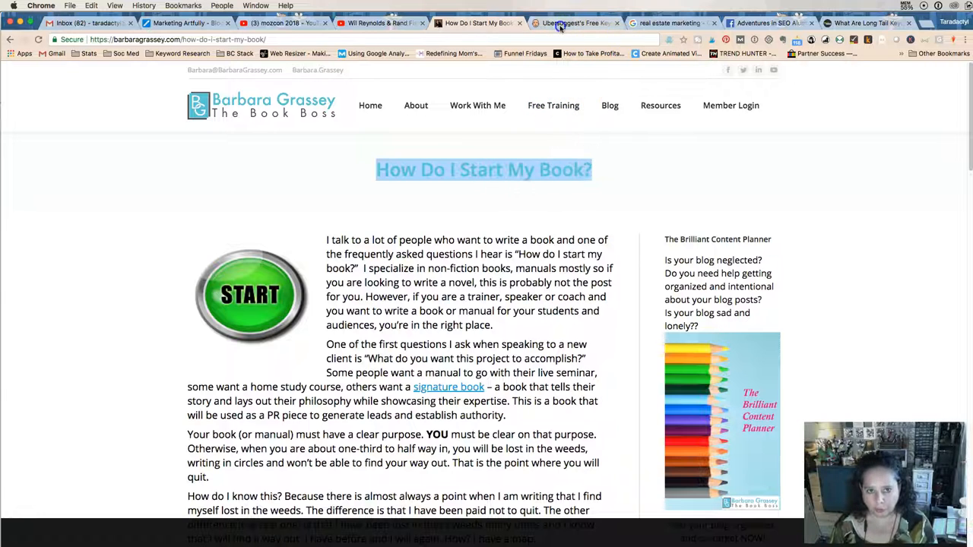
# Sort Ubersuggest's 685 'how do i start my book' ideas by search volume, highest first
pyautogui.click(578, 23)
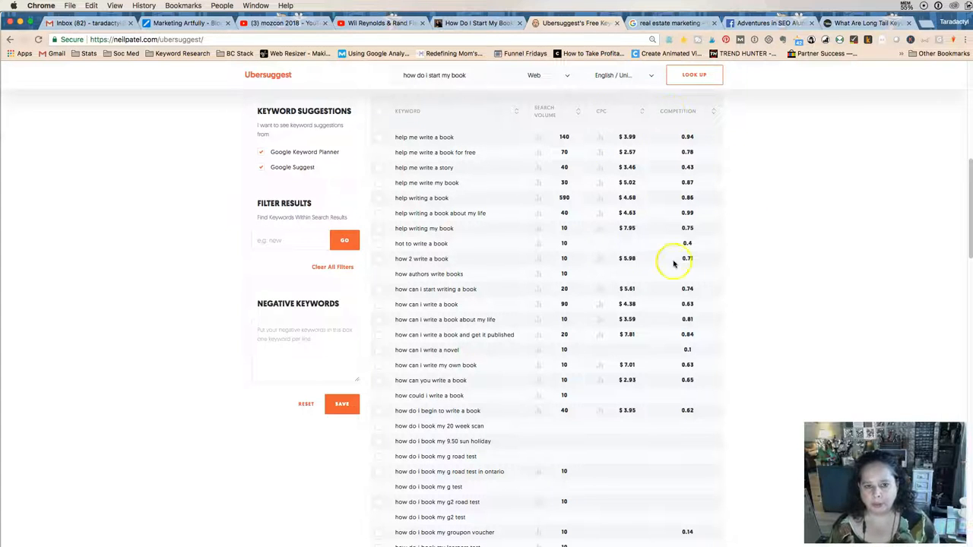
pyautogui.moveTo(461, 122)
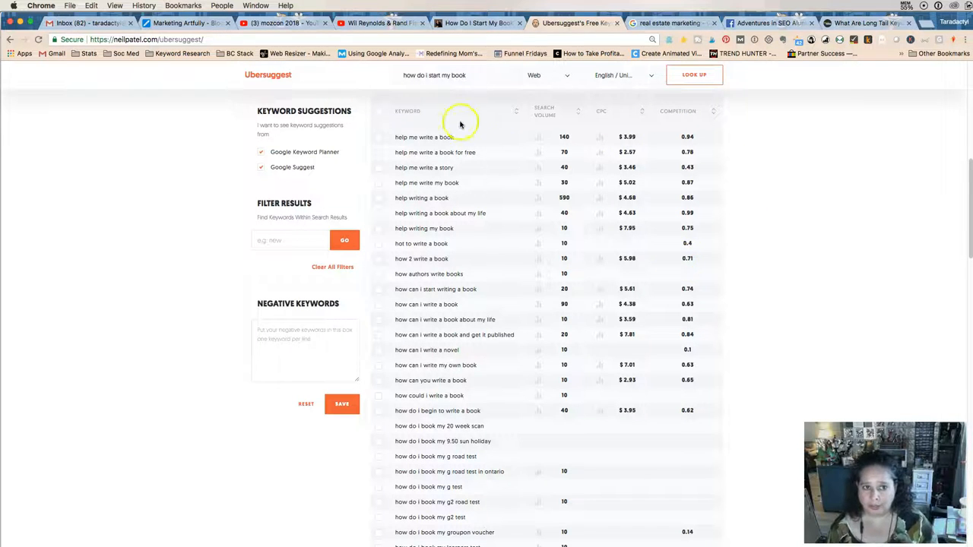
pyautogui.moveTo(627, 362)
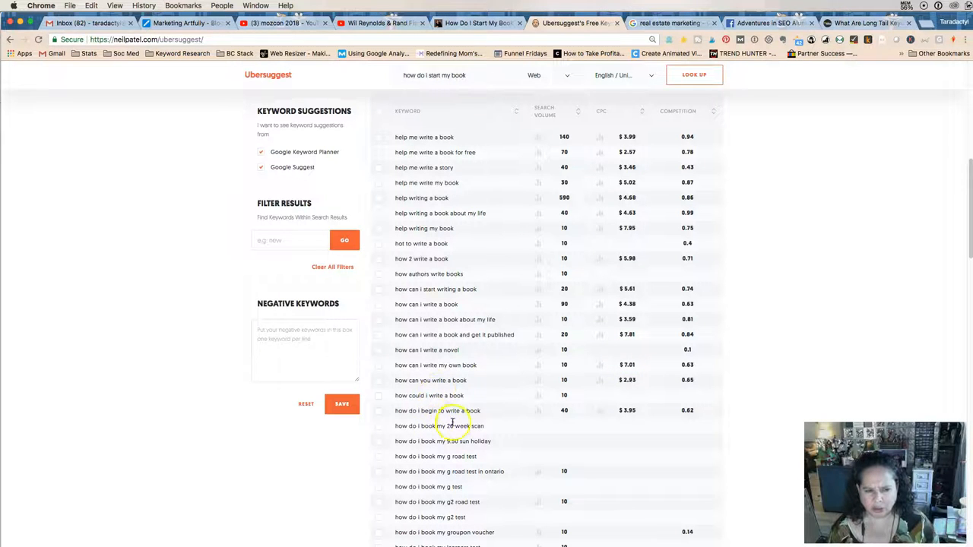
pyautogui.moveTo(484, 419)
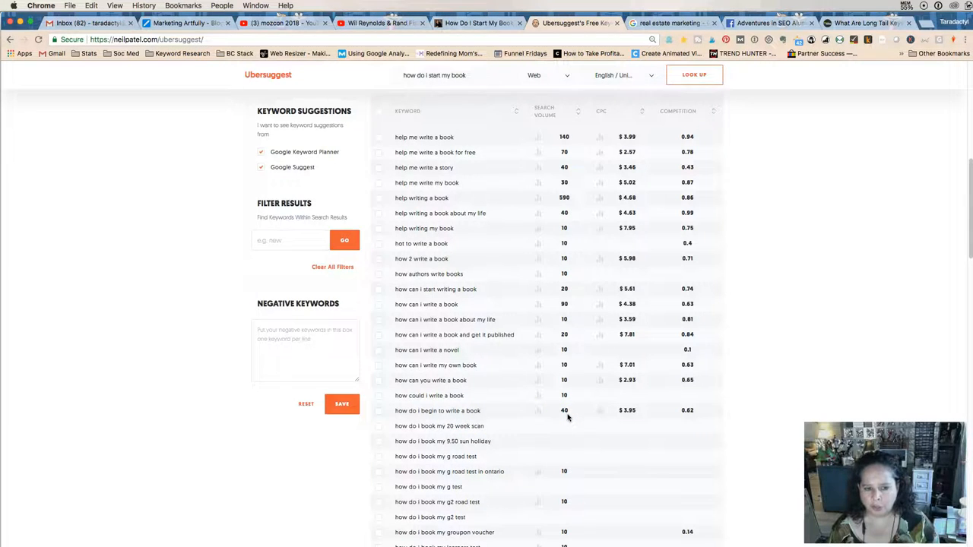
pyautogui.scroll(-3)
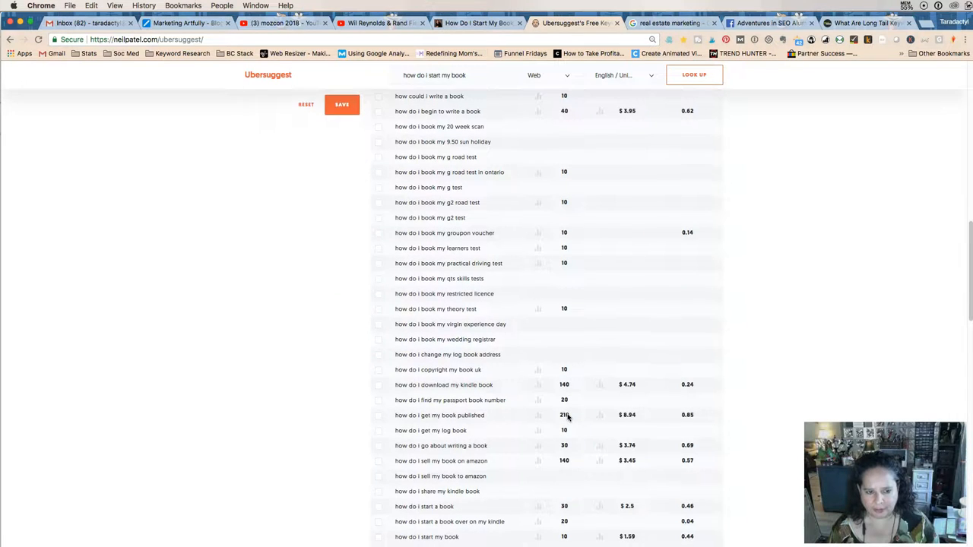
pyautogui.scroll(-3)
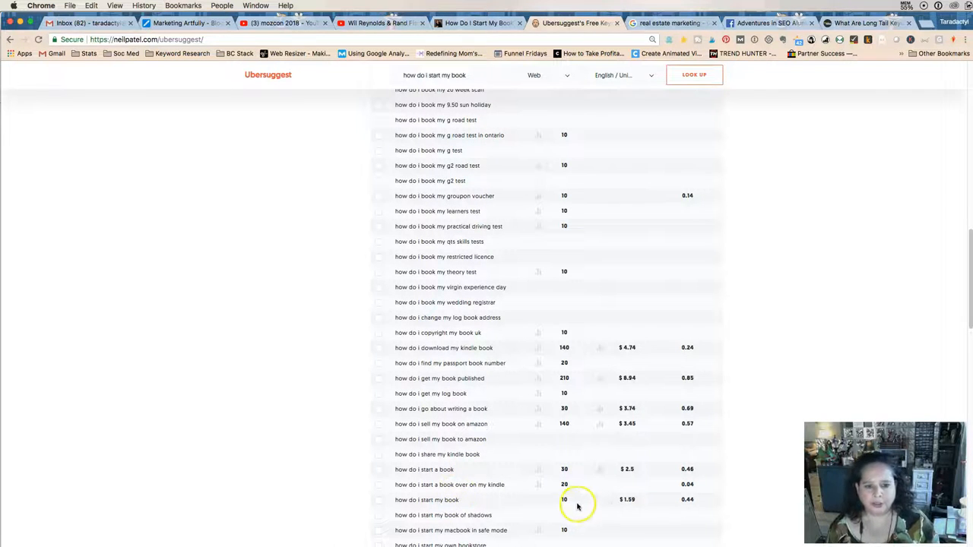
pyautogui.moveTo(569, 506)
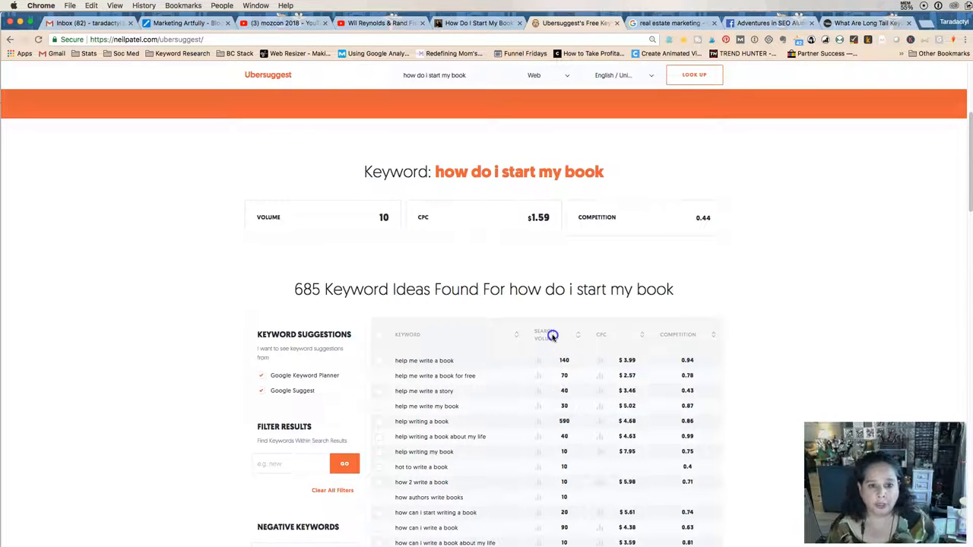
pyautogui.moveTo(579, 336)
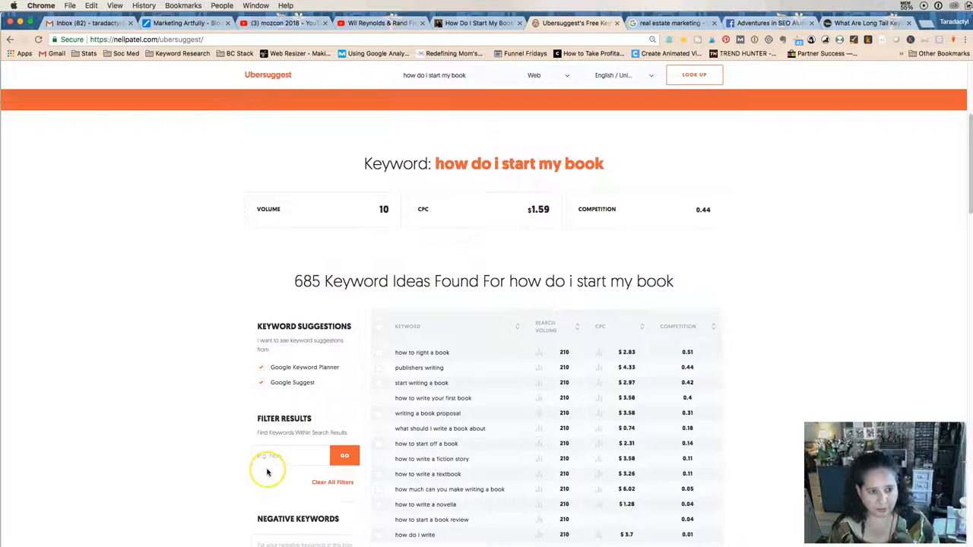
pyautogui.scroll(-3)
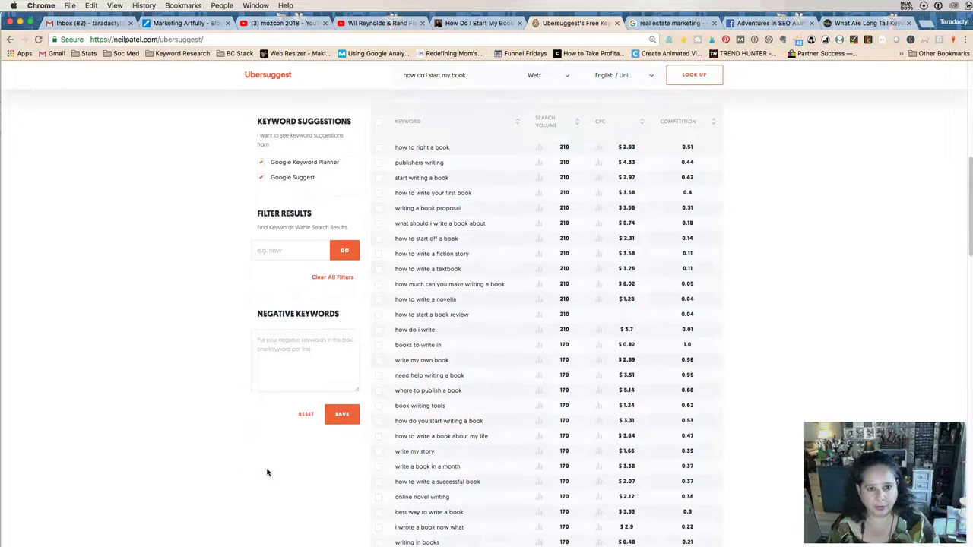
pyautogui.scroll(-3)
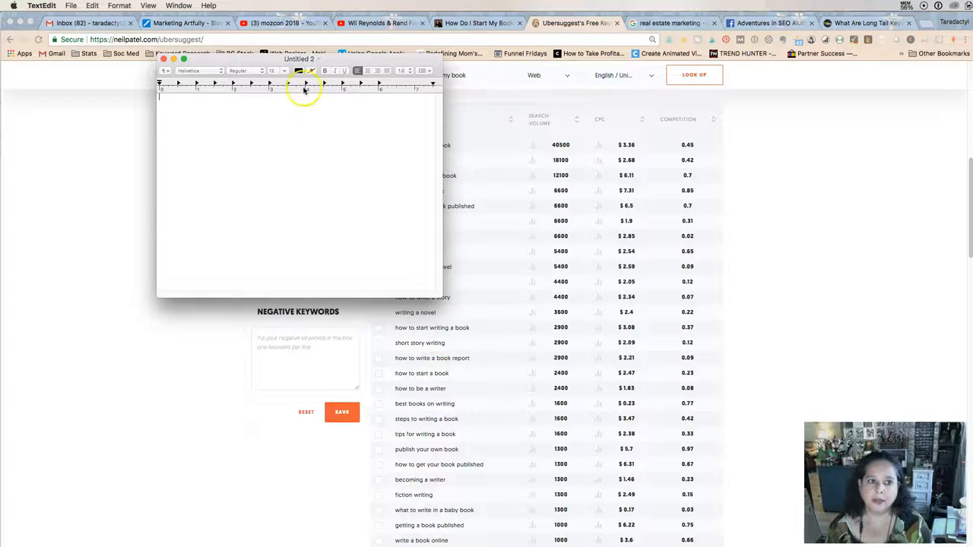
# Move the blank TextEdit note aside so the volume-sorted Ubersuggest table shows
pyautogui.click(157, 60)
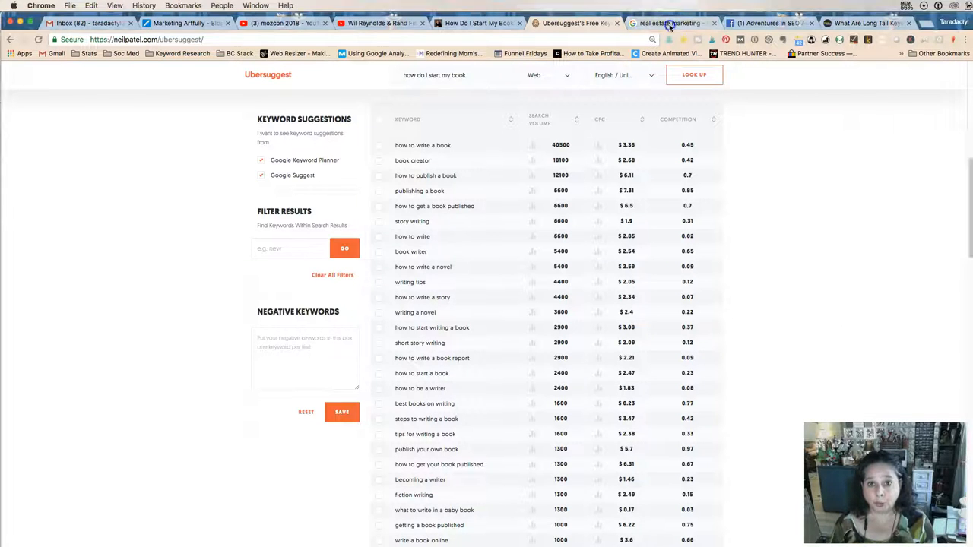
# Start a new Google search for 'how to write a book'
pyautogui.click(667, 23)
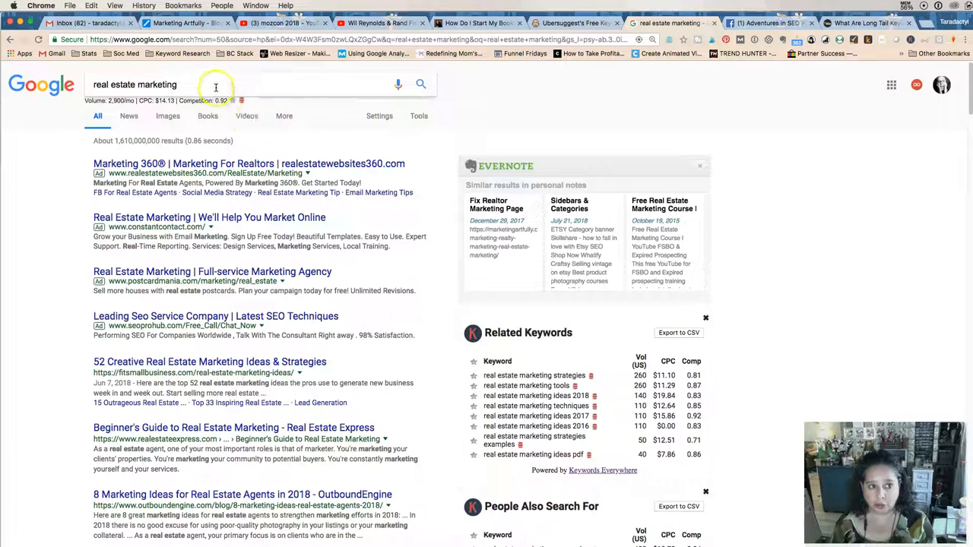
pyautogui.click(215, 87)
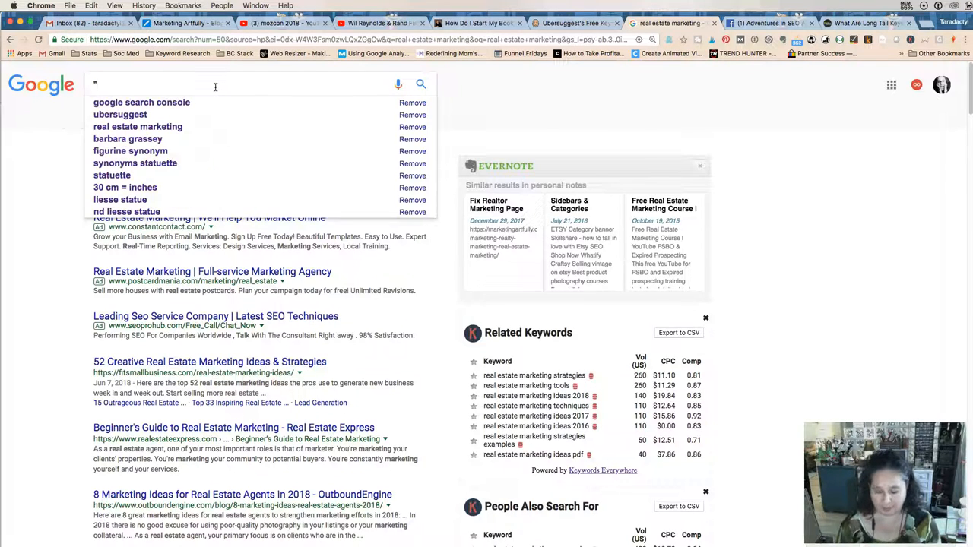
pyautogui.write('"how to write a book')
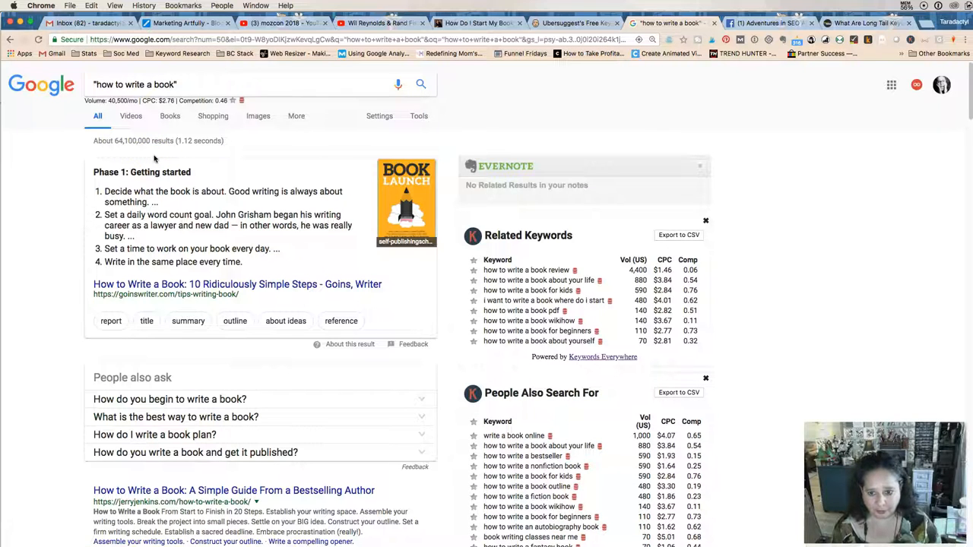
pyautogui.moveTo(144, 140)
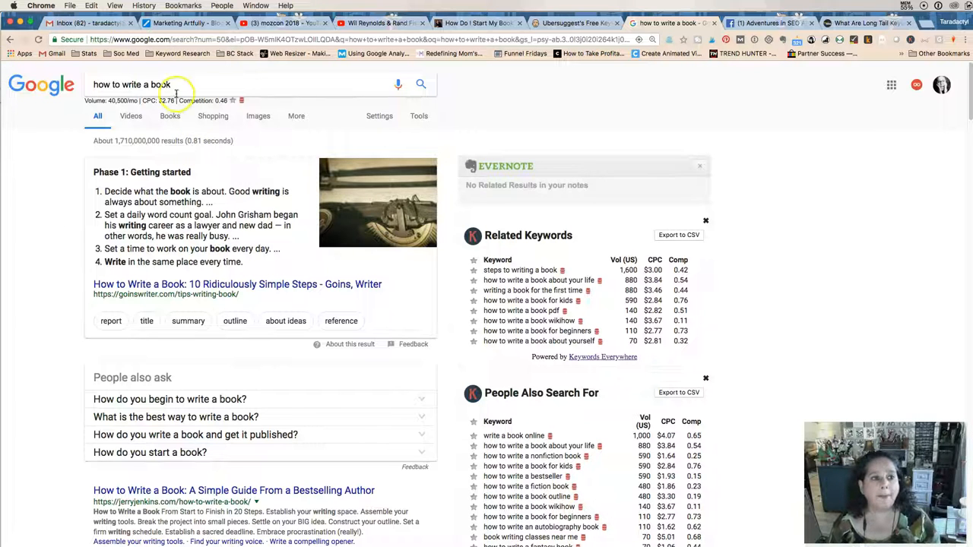
# Note the title 'write a nonfiction book - how to get started' and return to the article
pyautogui.click(152, 83)
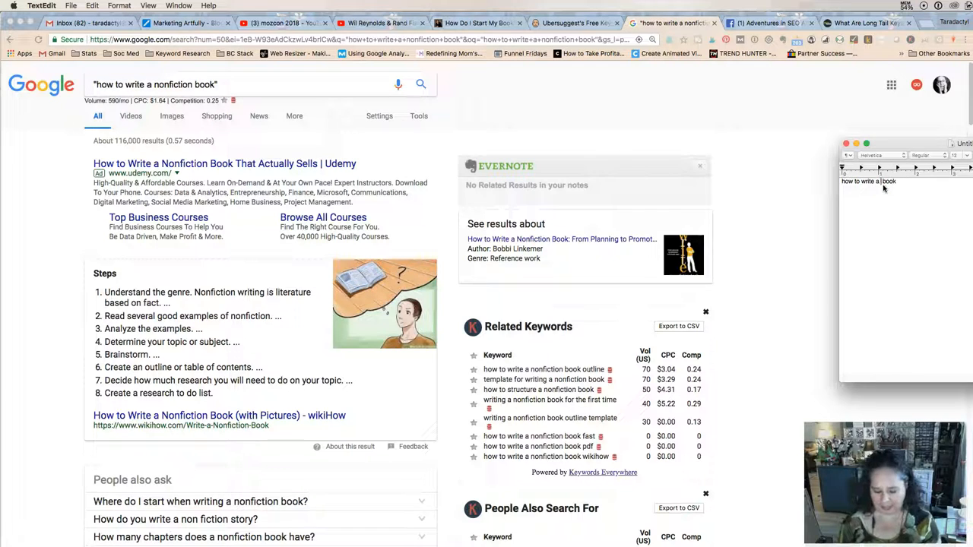
pyautogui.write('nonfiction')
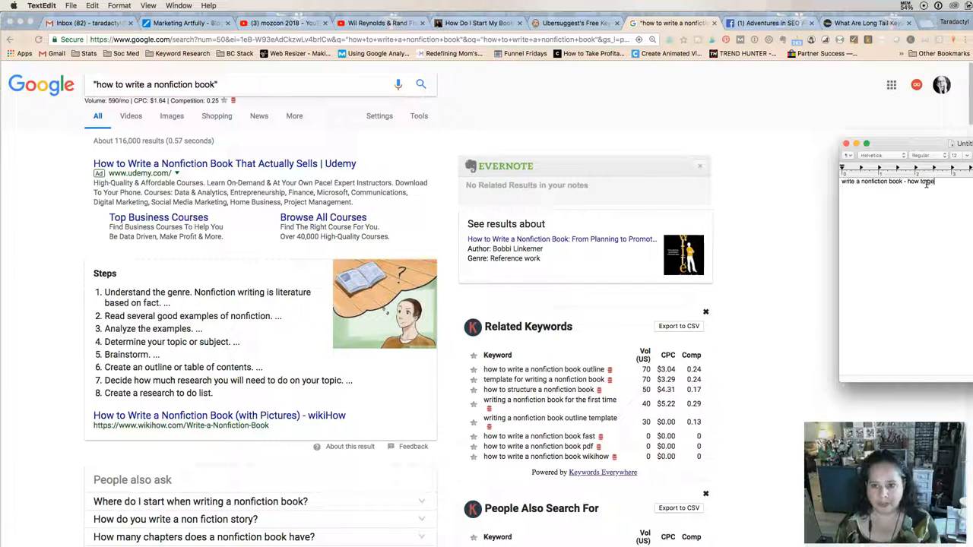
pyautogui.write('started')
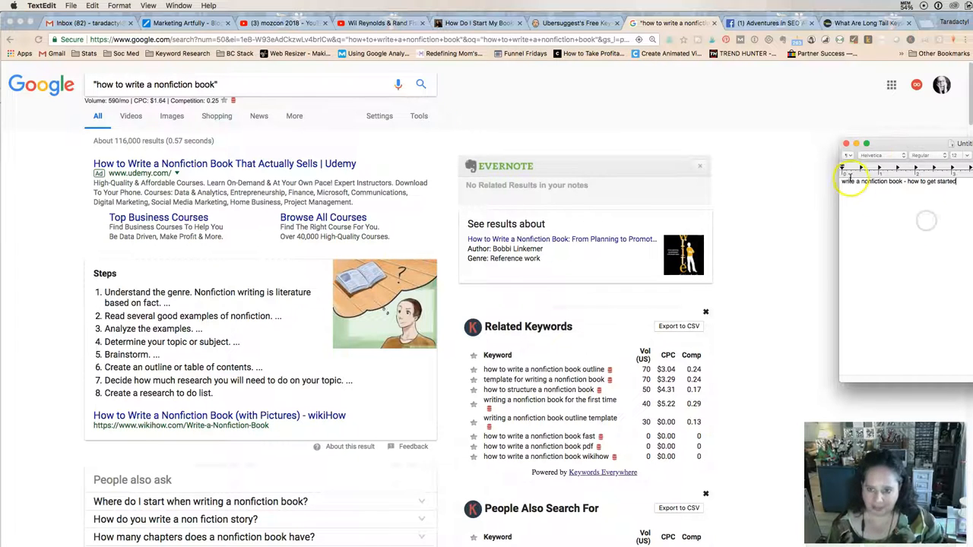
pyautogui.click(474, 22)
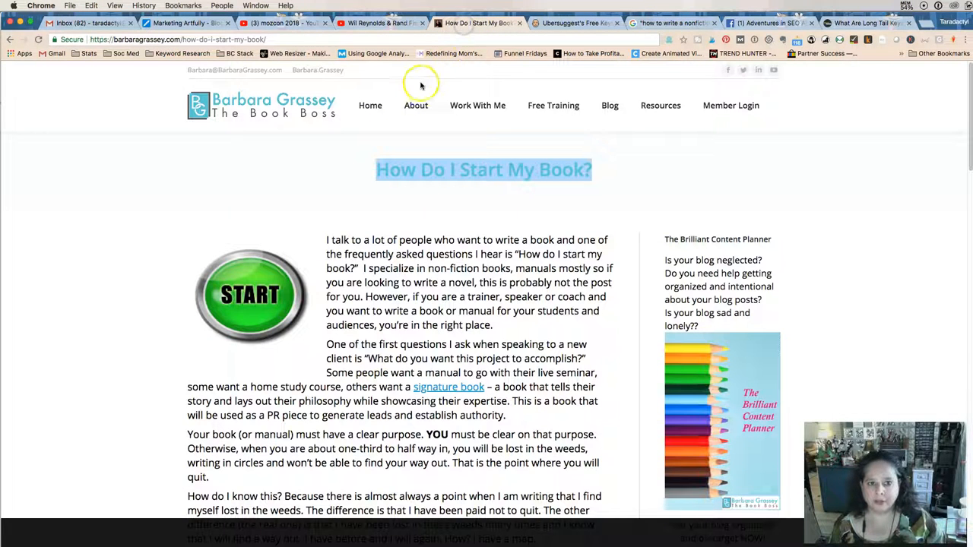
pyautogui.moveTo(557, 215)
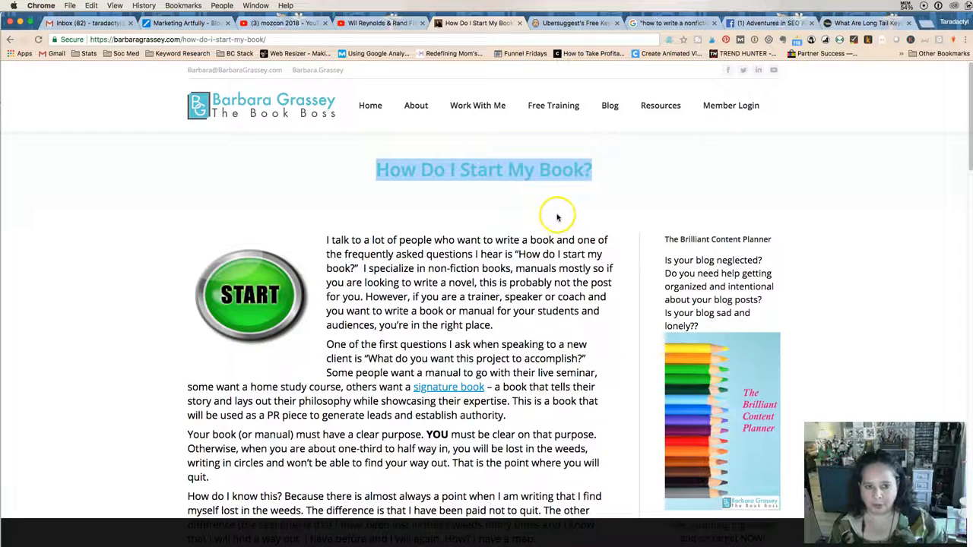
pyautogui.moveTo(499, 189)
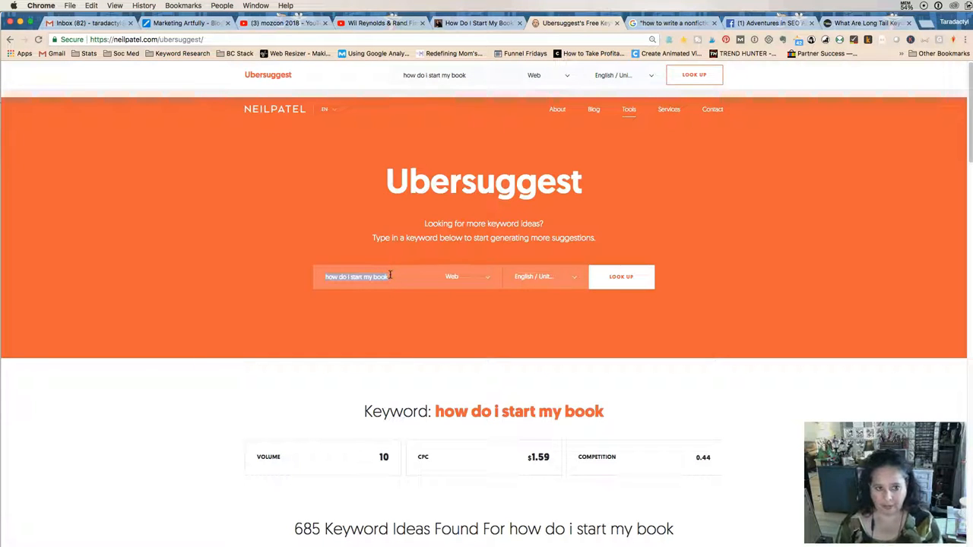
# Look up 'write a nonfiction book' in Ubersuggest: volume 320, 739 keyword ideas
pyautogui.write('write a nonfiction book')
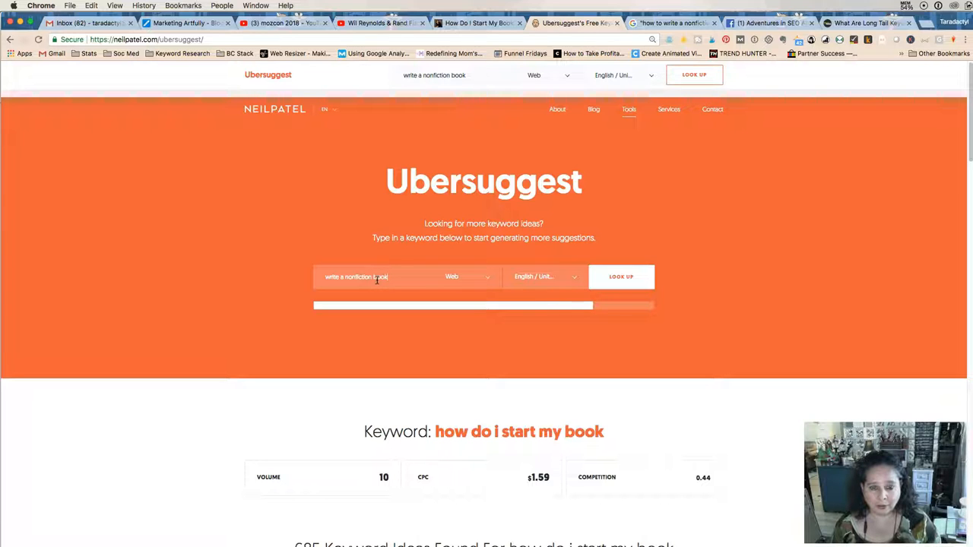
pyautogui.click(621, 276)
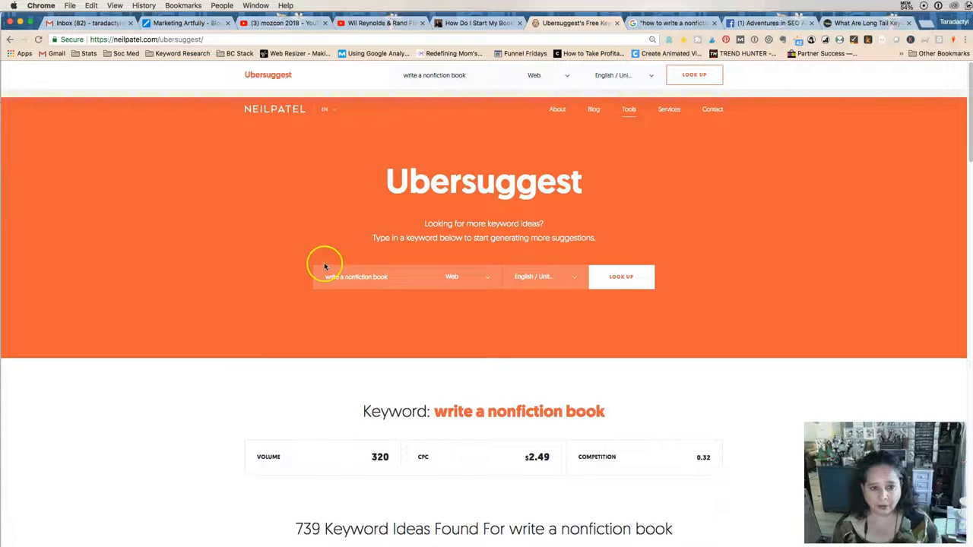
pyautogui.scroll(-3)
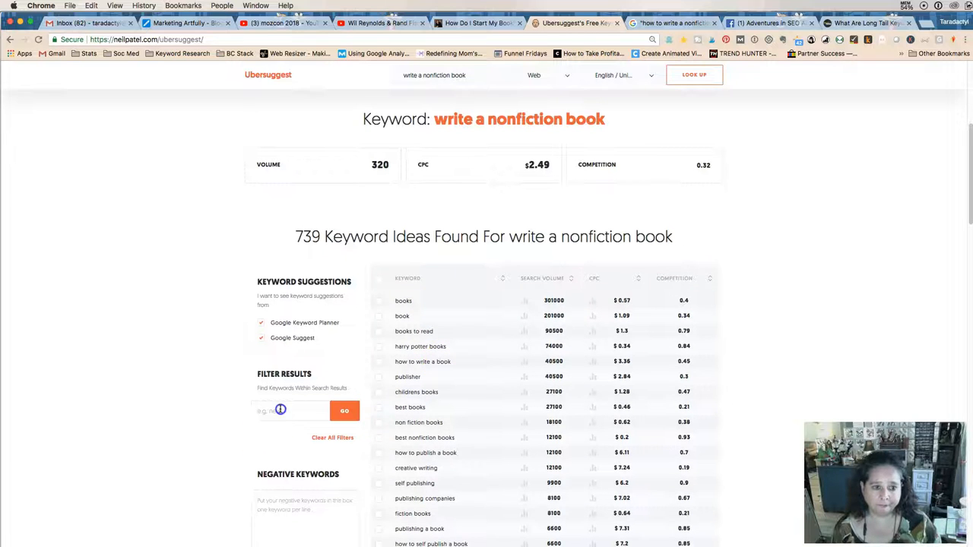
# Filter the keyword ideas by 'write' and scroll through the 352 results
pyautogui.write('w')
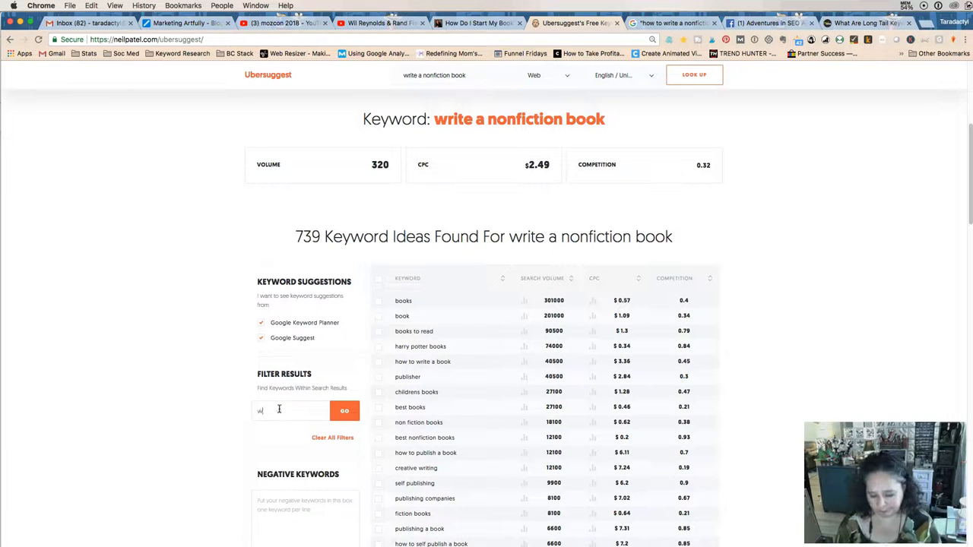
pyautogui.write('rite')
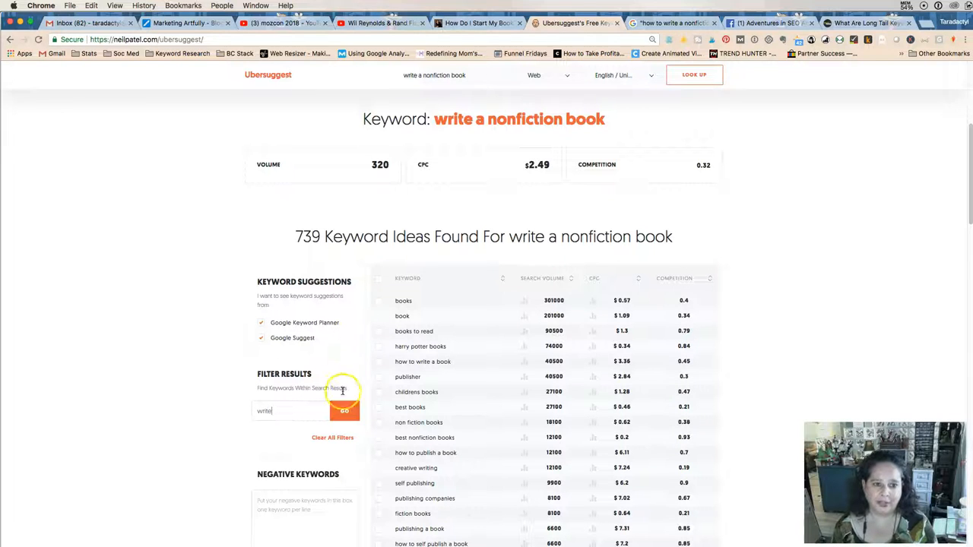
pyautogui.click(344, 410)
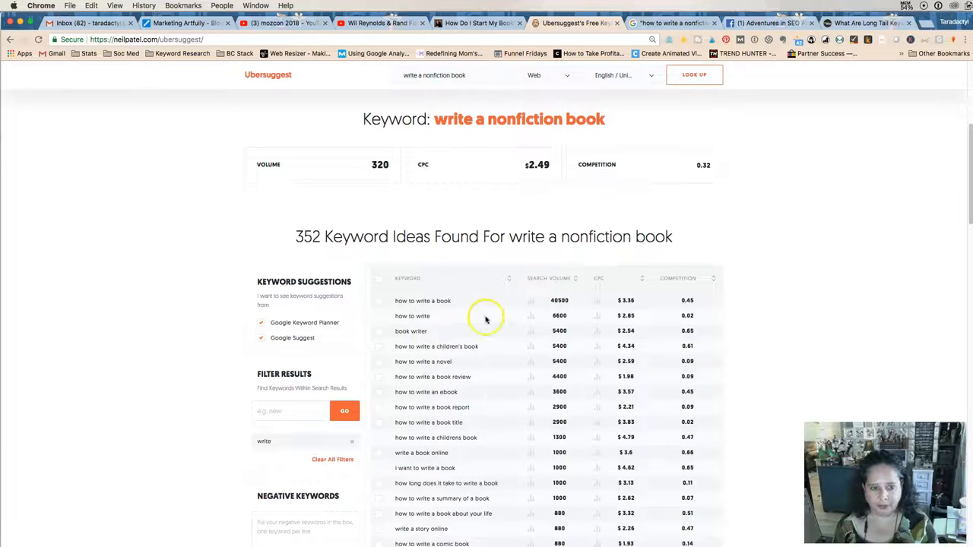
pyautogui.scroll(-3)
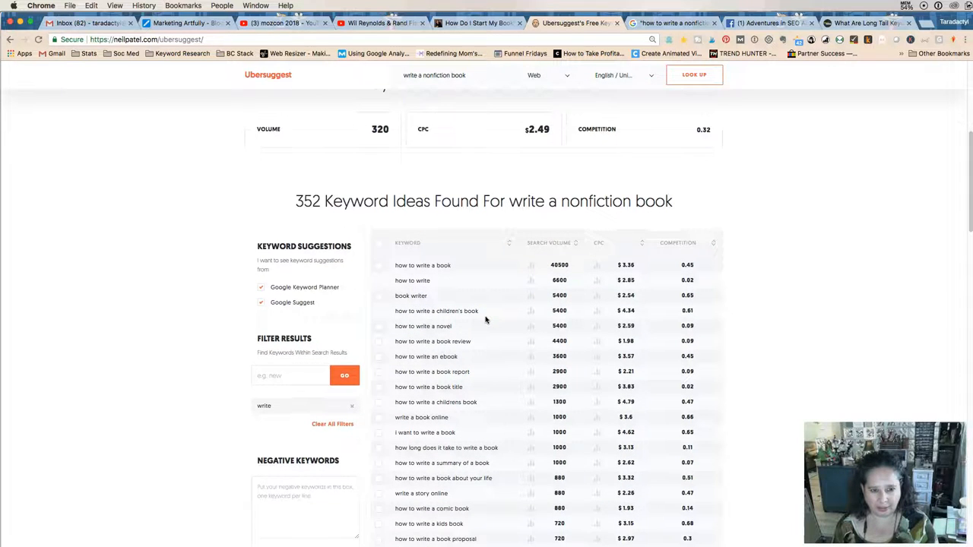
pyautogui.scroll(-3)
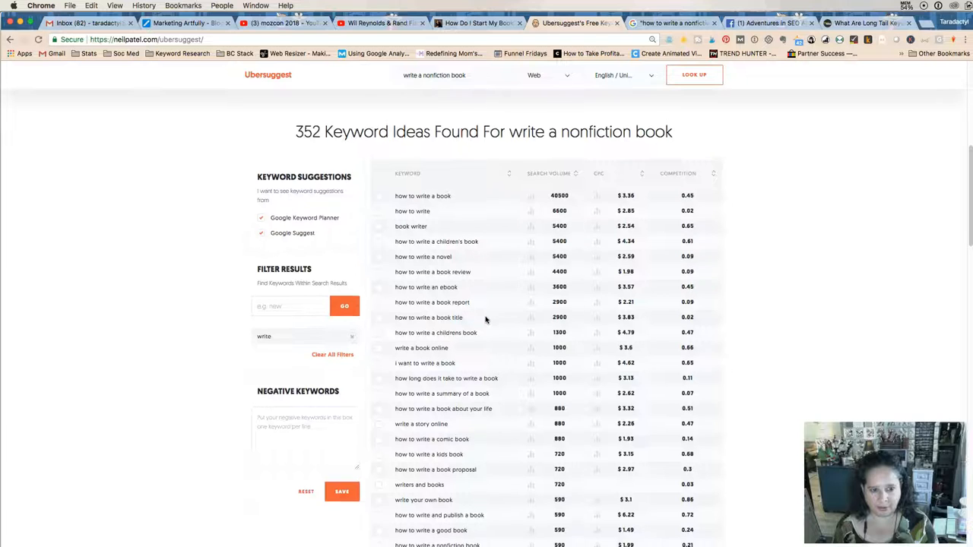
pyautogui.scroll(-3)
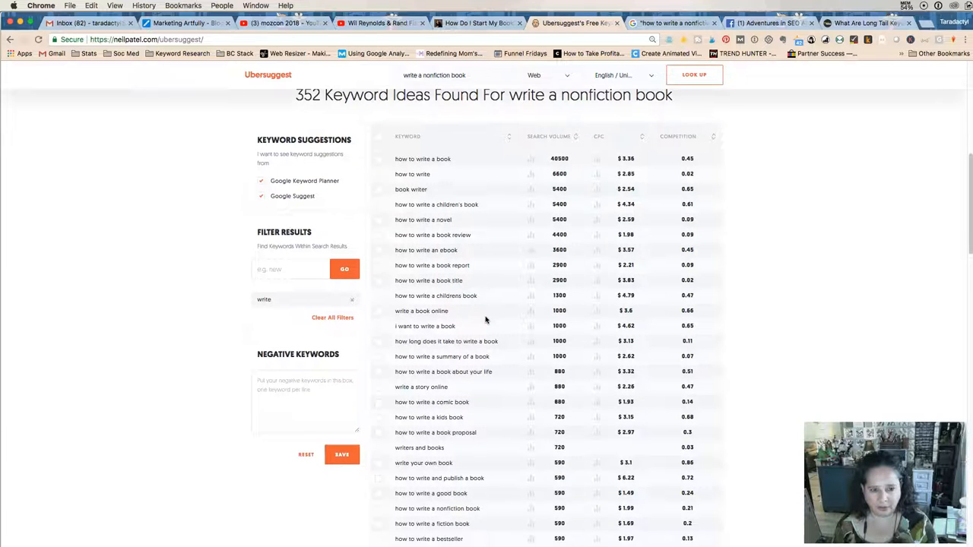
pyautogui.scroll(-3)
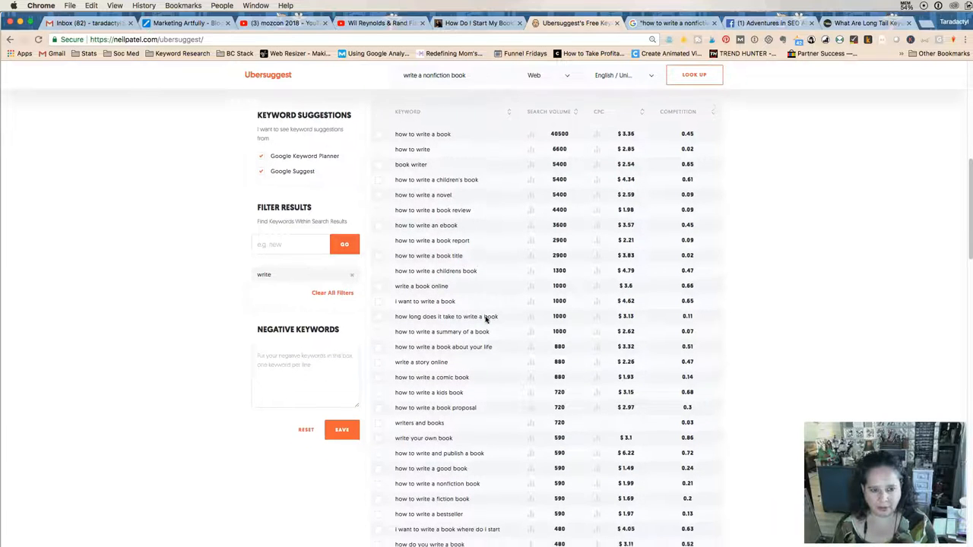
pyautogui.scroll(-3)
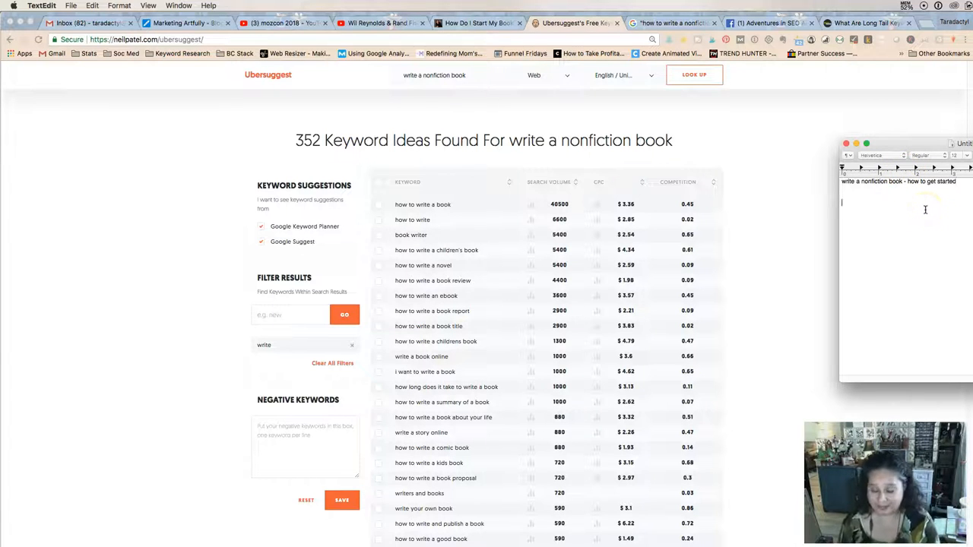
# Add the line 'how to write a book for non fiction authors' to the TextEdit note
pyautogui.write('how to')
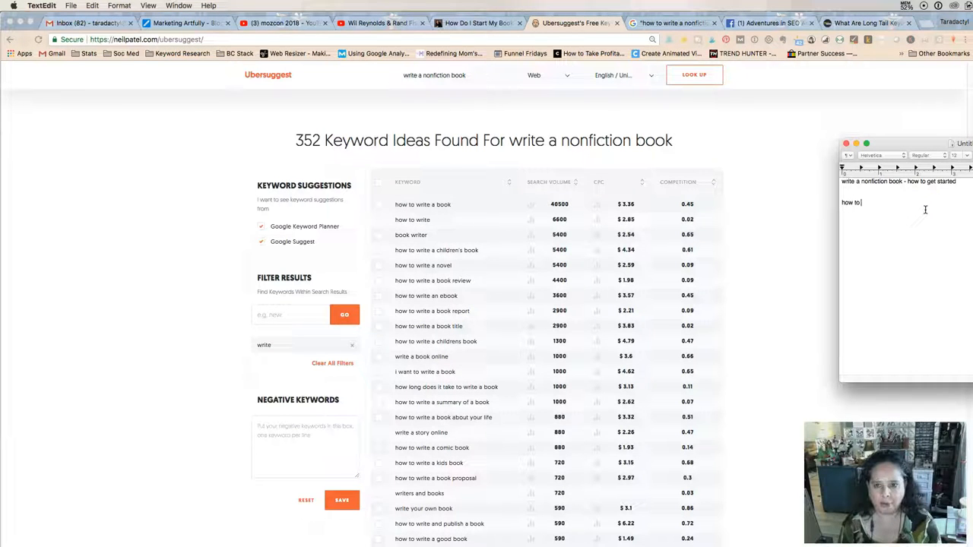
pyautogui.write('write a book for non')
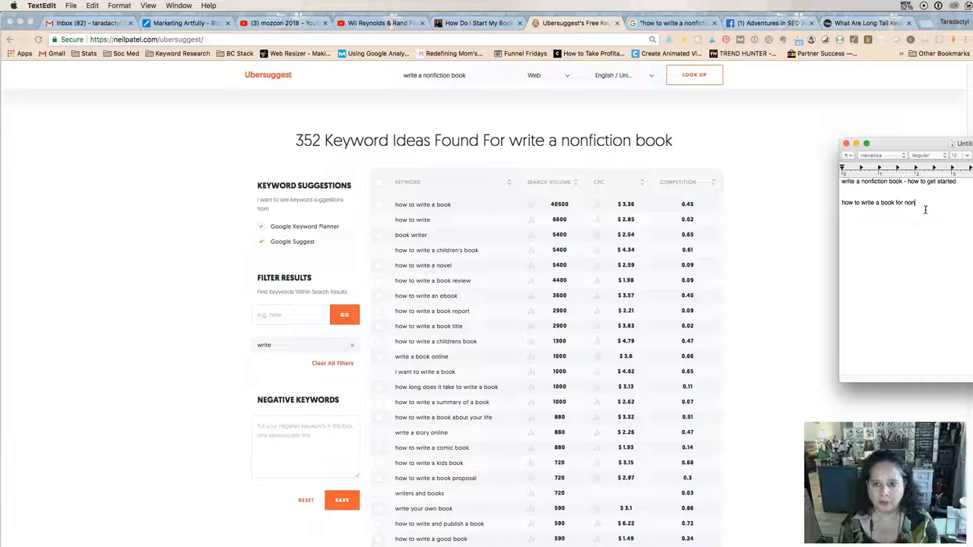
pyautogui.write('fiction au')
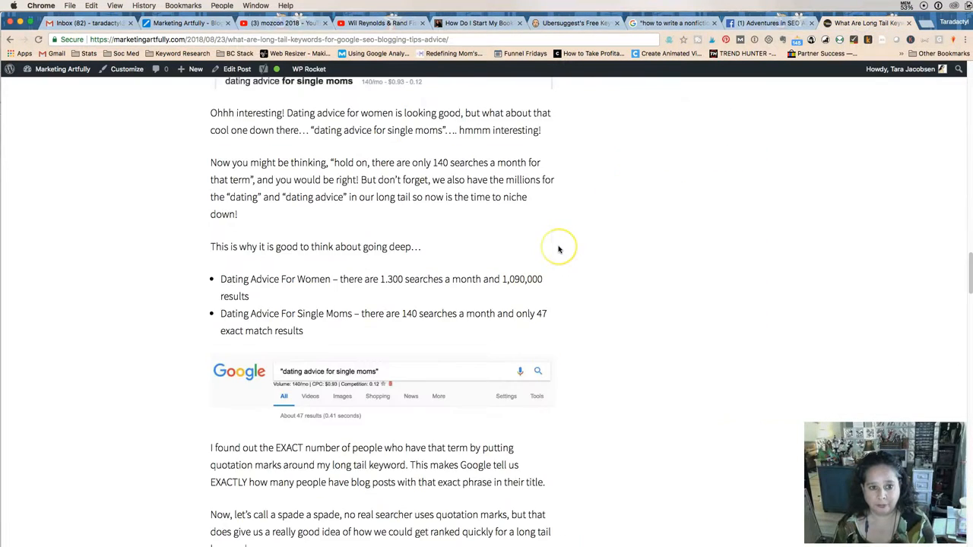
# Scroll the long-tail keywords post, then return to the 'How Do I Start My Book?' tab
pyautogui.scroll(-3)
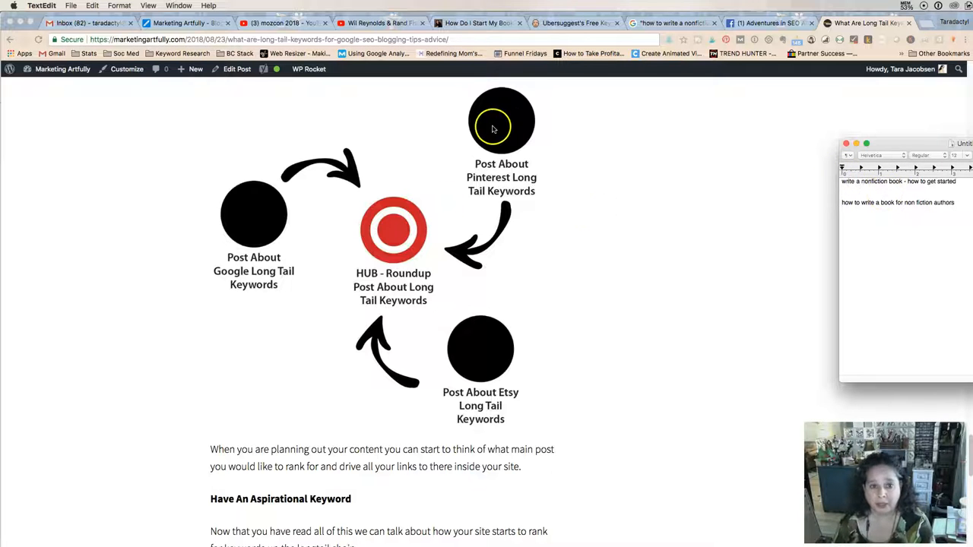
pyautogui.moveTo(423, 253)
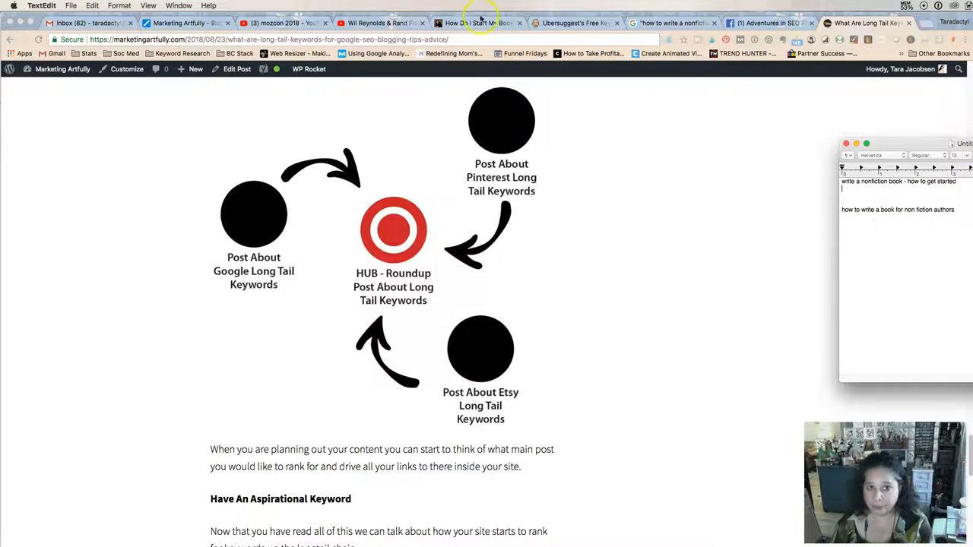
pyautogui.click(473, 23)
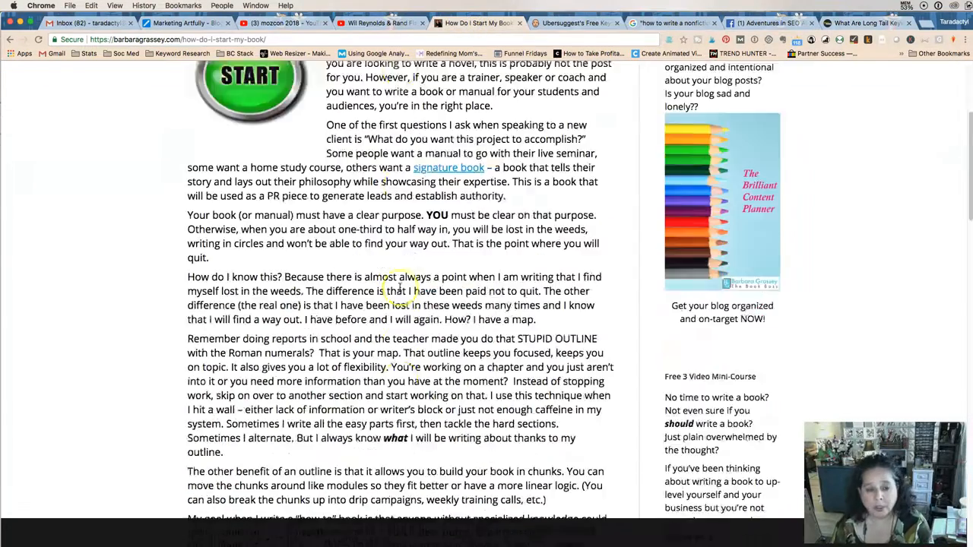
# Add the title idea 'writing nonfiction - how long should your book be' below the first title
pyautogui.scroll(-3)
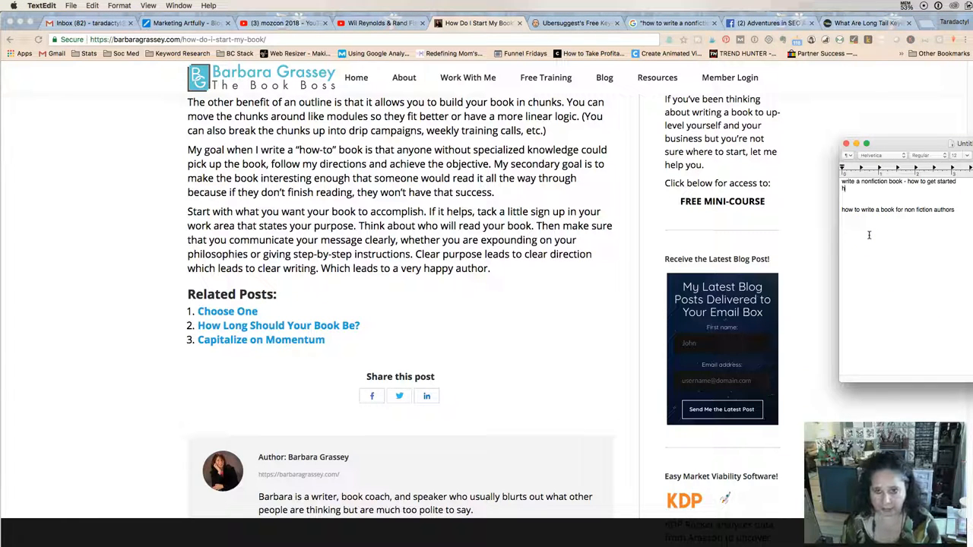
pyautogui.write('writing')
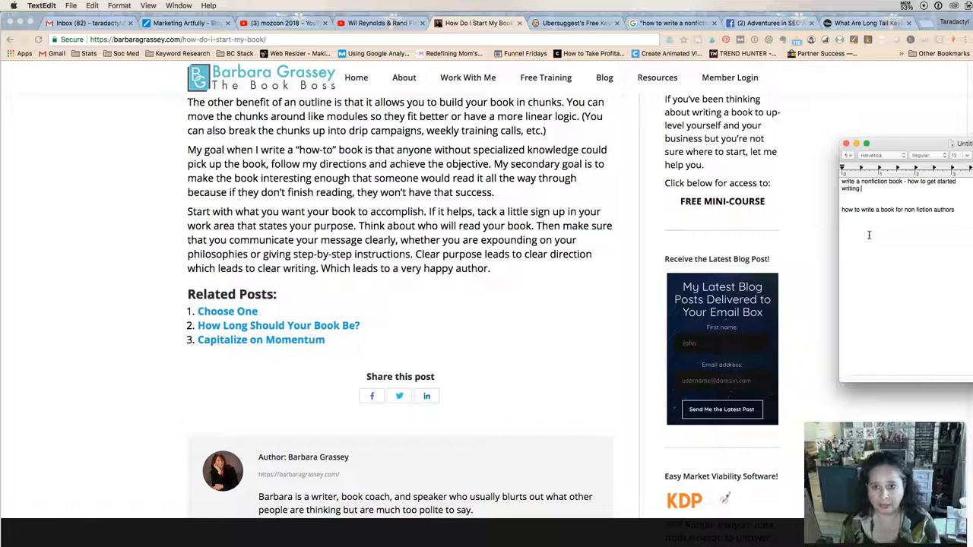
pyautogui.write('nonfiction - how long')
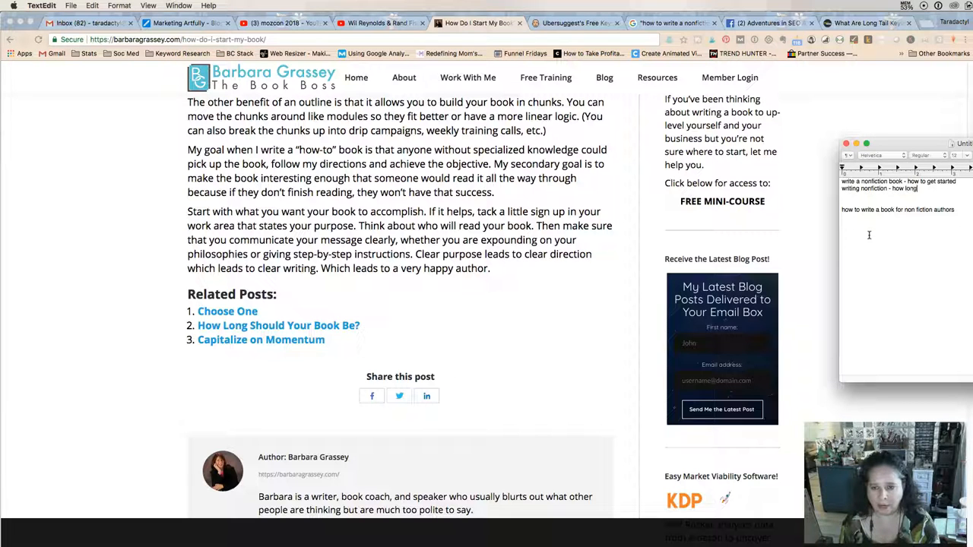
pyautogui.write('should yo')
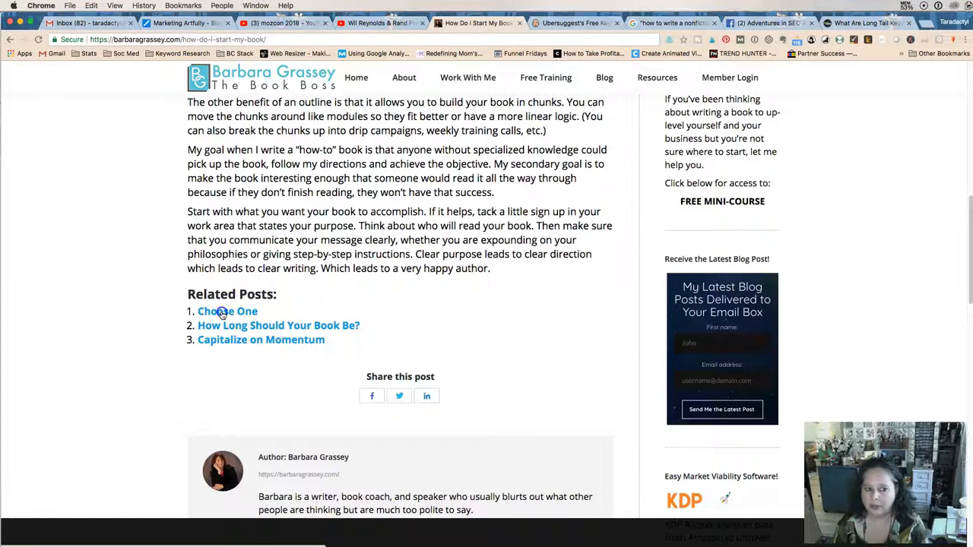
# Open Barbara Grassey's related 'Choose One' post and read it through to the end
pyautogui.click(221, 312)
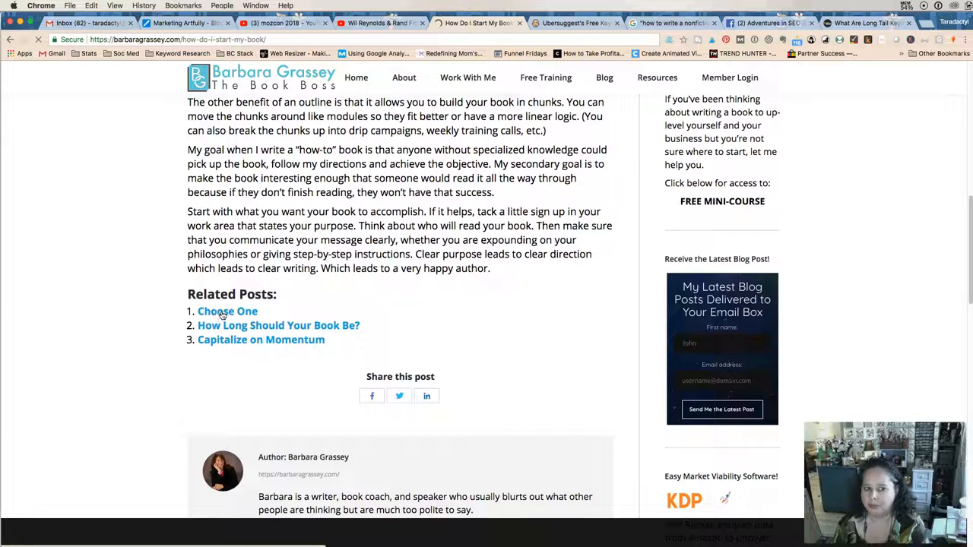
pyautogui.click(227, 311)
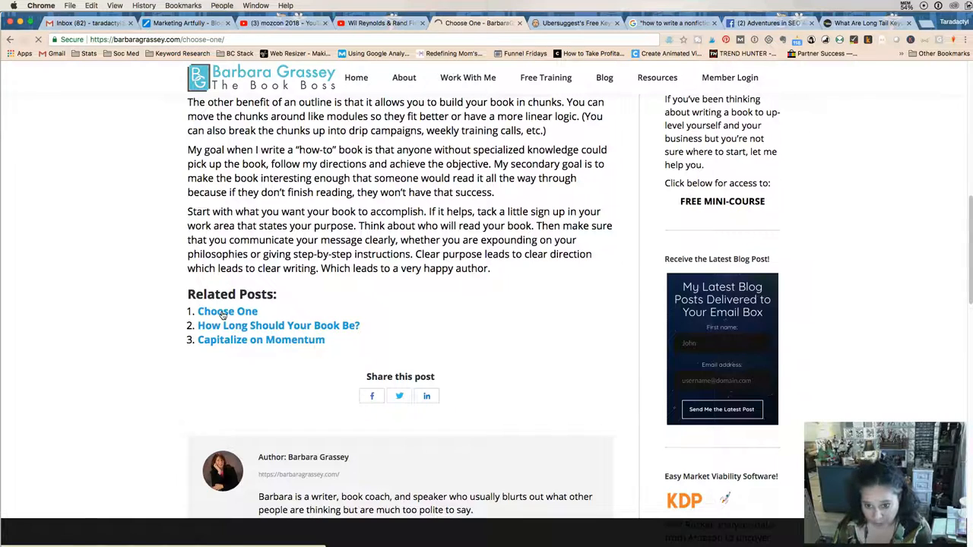
pyautogui.click(227, 311)
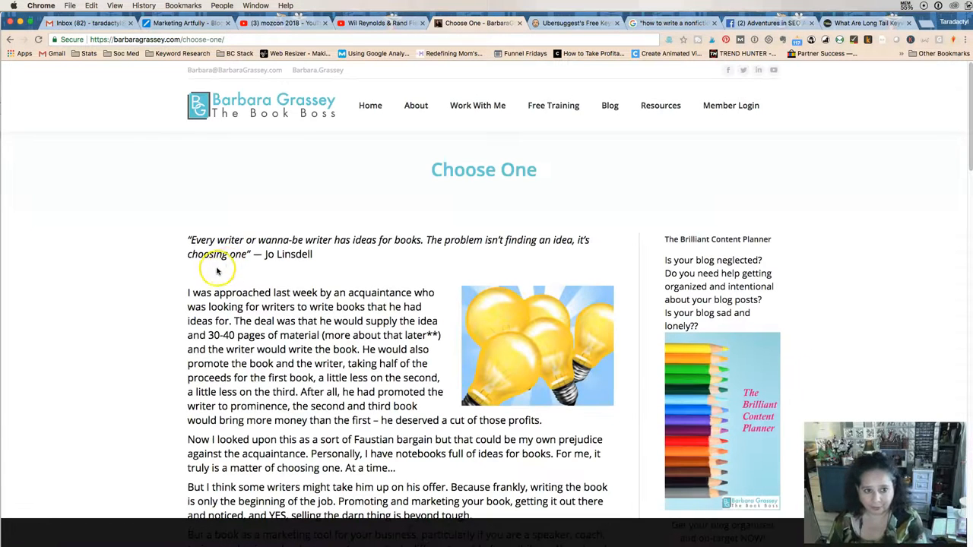
pyautogui.scroll(-3)
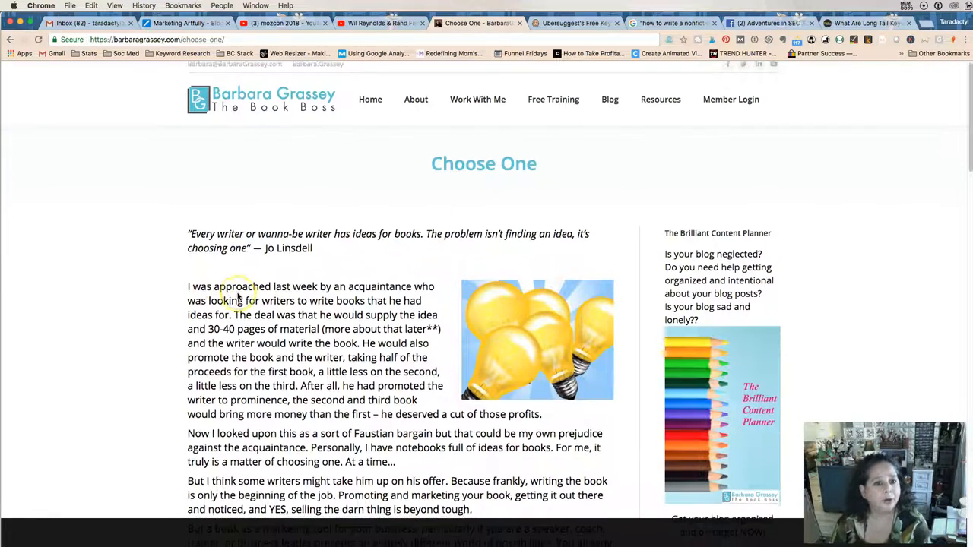
pyautogui.scroll(-3)
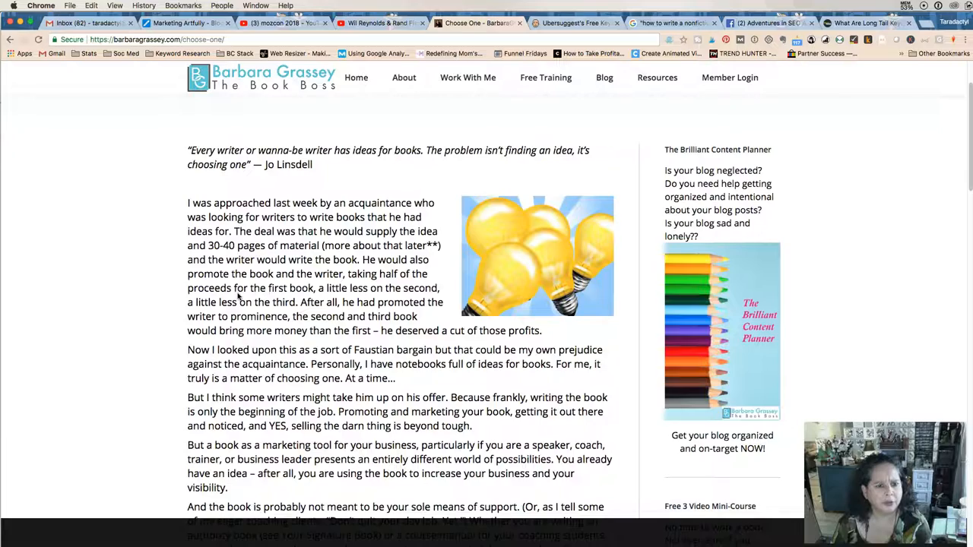
pyautogui.scroll(-3)
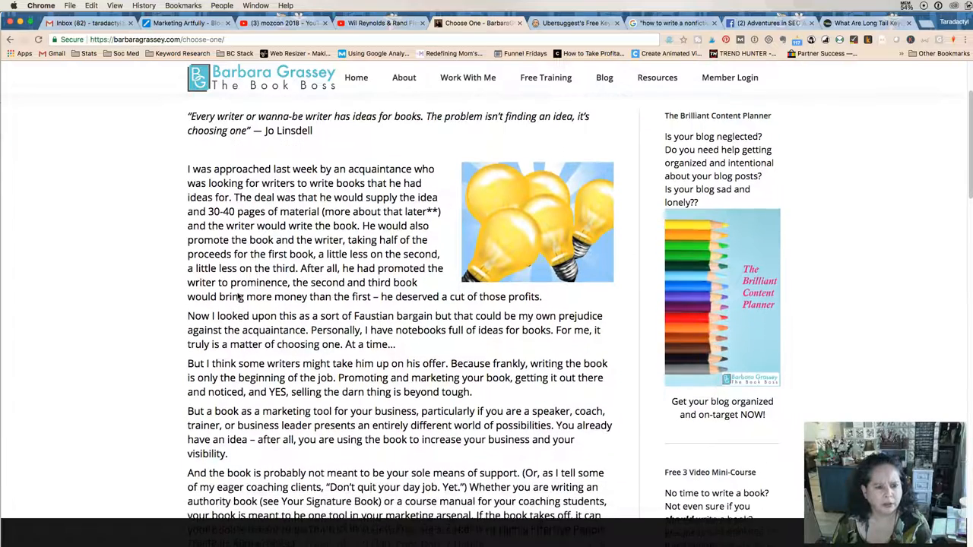
pyautogui.scroll(-3)
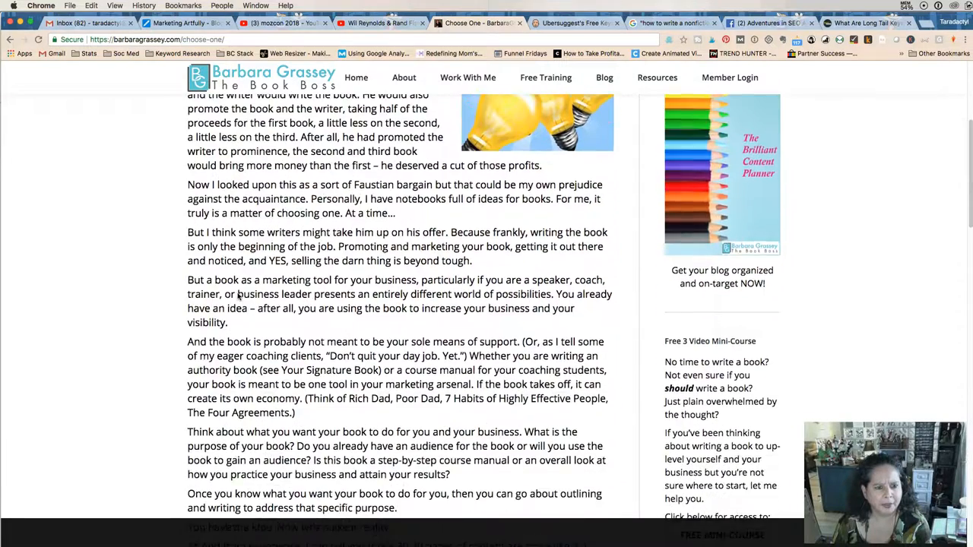
pyautogui.scroll(-3)
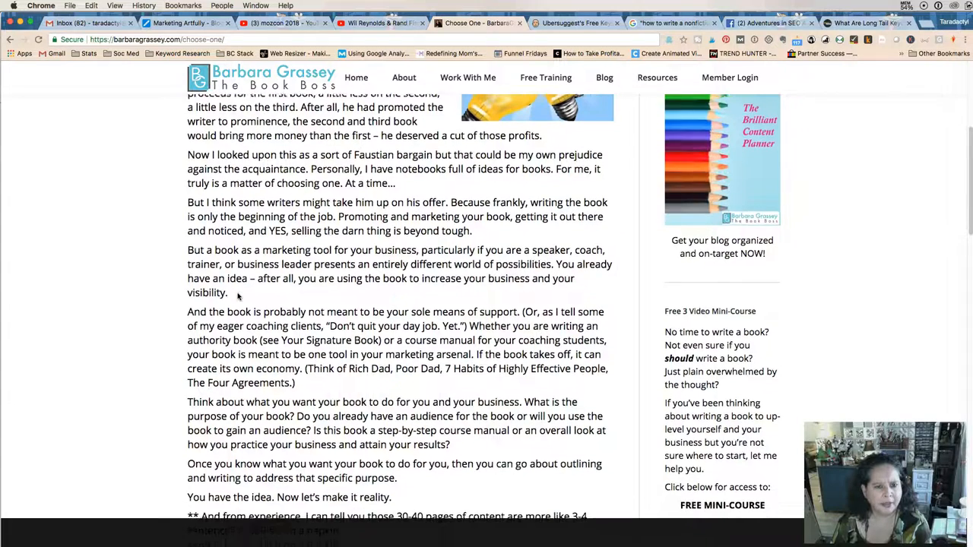
pyautogui.scroll(-3)
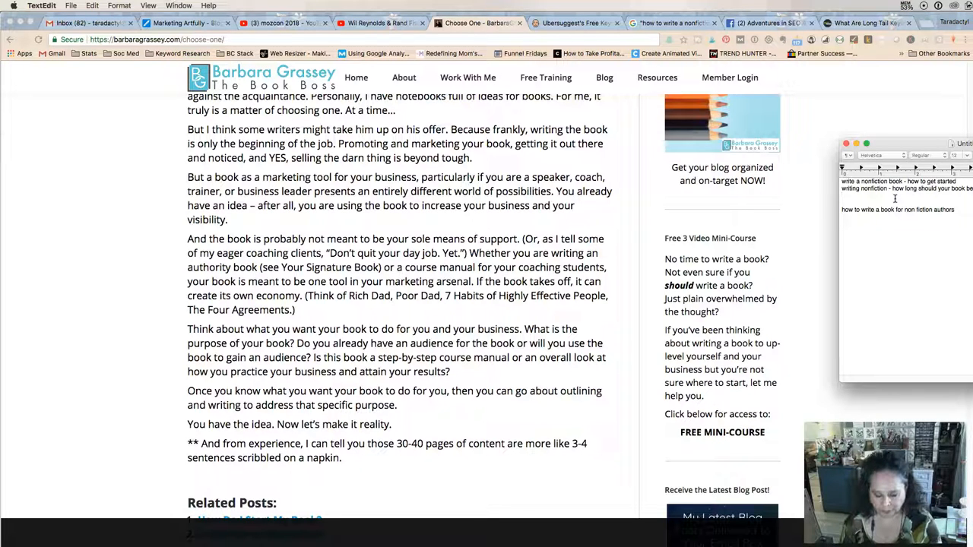
# Begin a third title line reading 'writing a non fiction' in the note
pyautogui.write('writing a non')
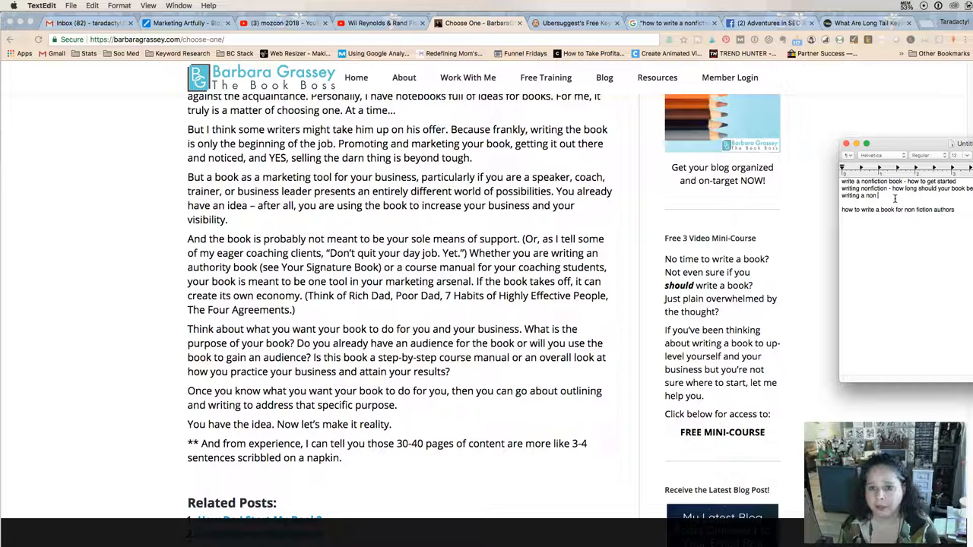
pyautogui.write('fiction book to market your business')
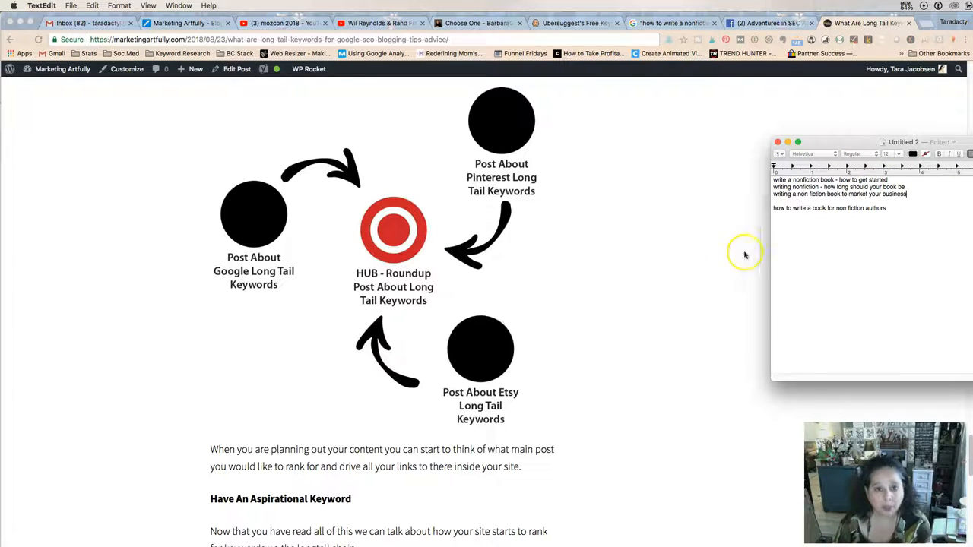
pyautogui.moveTo(880, 256)
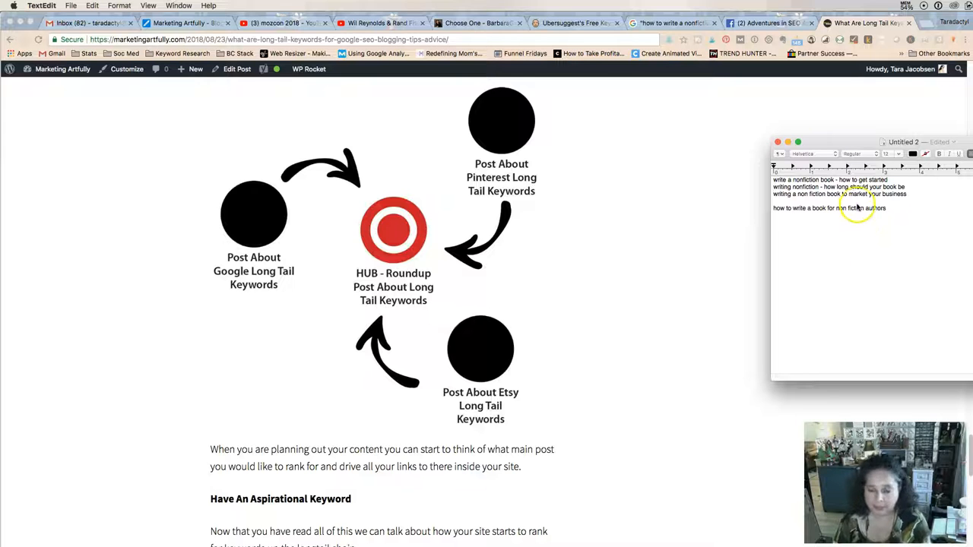
pyautogui.moveTo(821, 227)
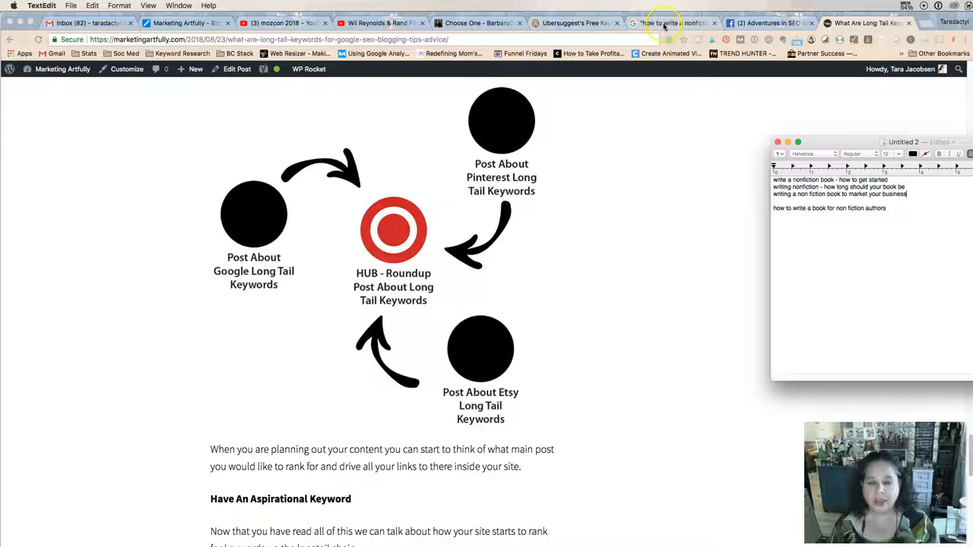
# Switch to the Google search tab in Chrome
pyautogui.click(663, 22)
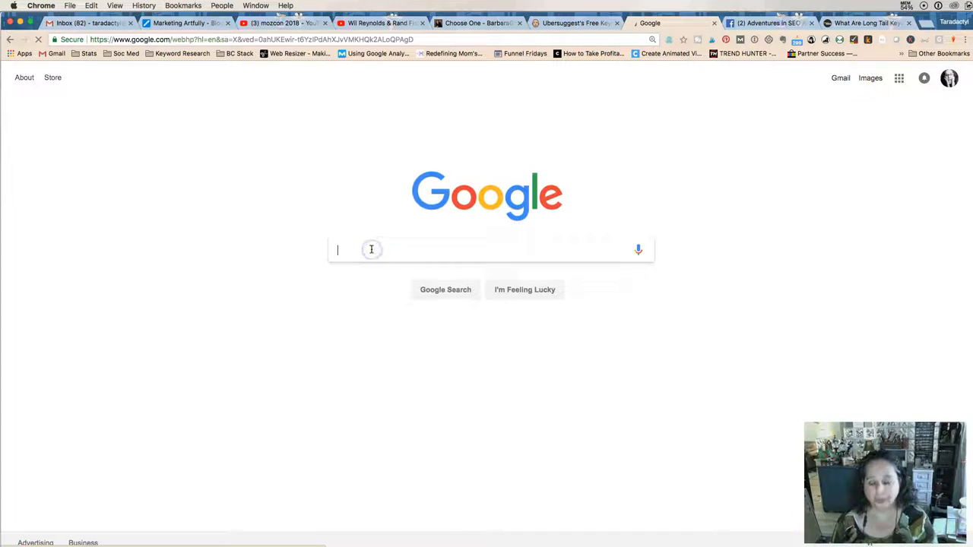
# Review Google autocomplete suggestions for 'nonfiction', then for 'write'
pyautogui.write('w')
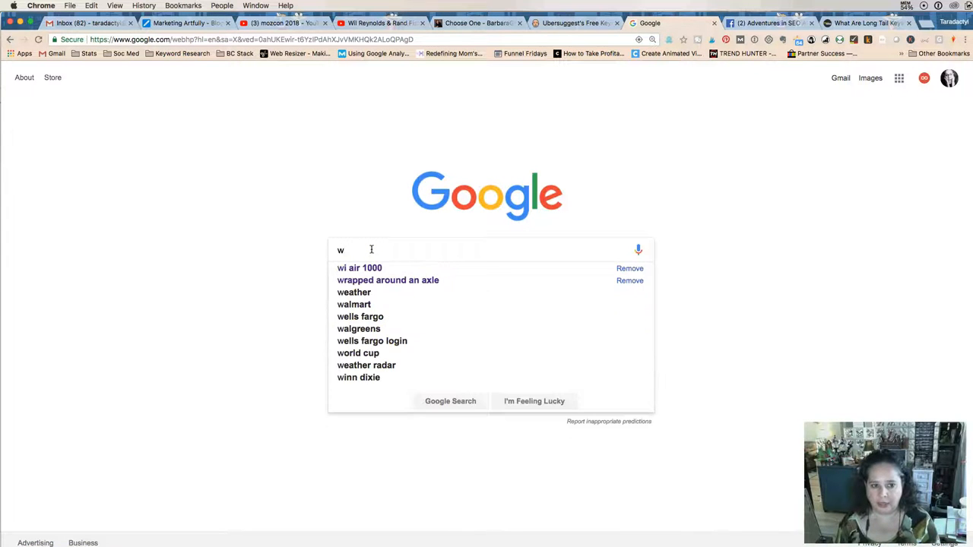
pyautogui.write('nonfi')
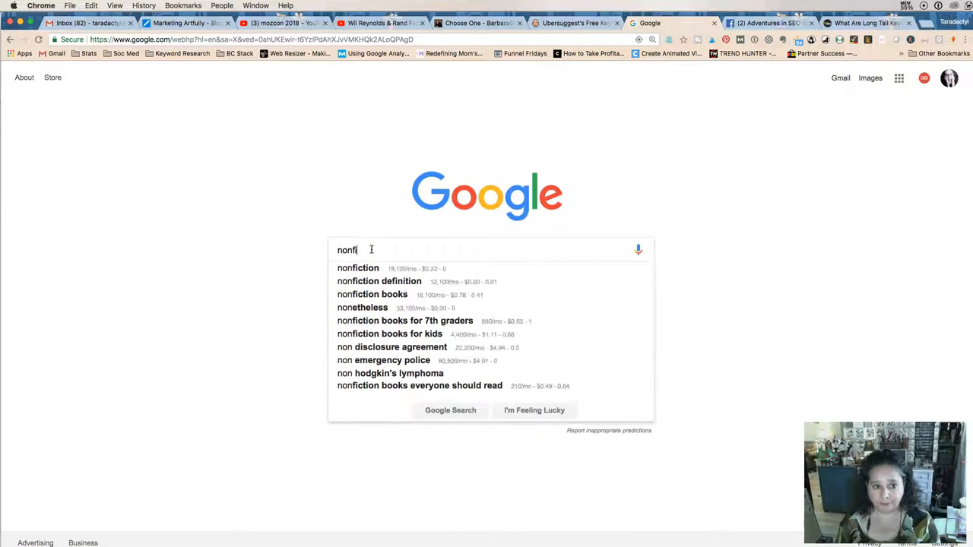
pyautogui.write('ction')
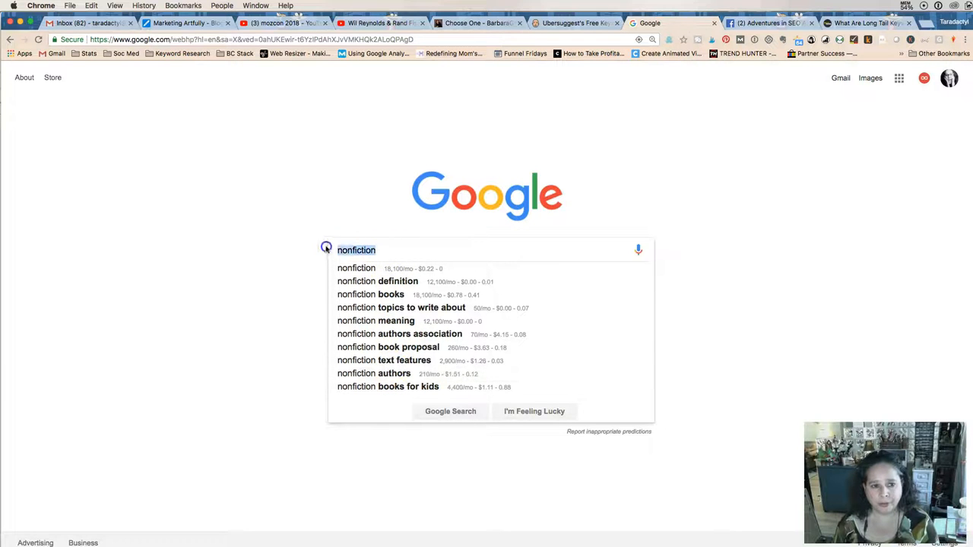
pyautogui.write('writi')
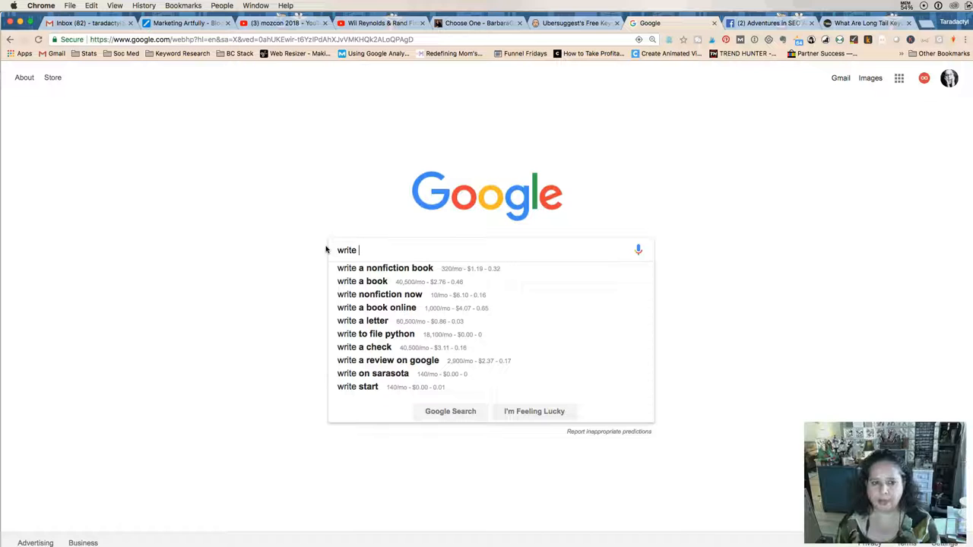
pyautogui.moveTo(475, 217)
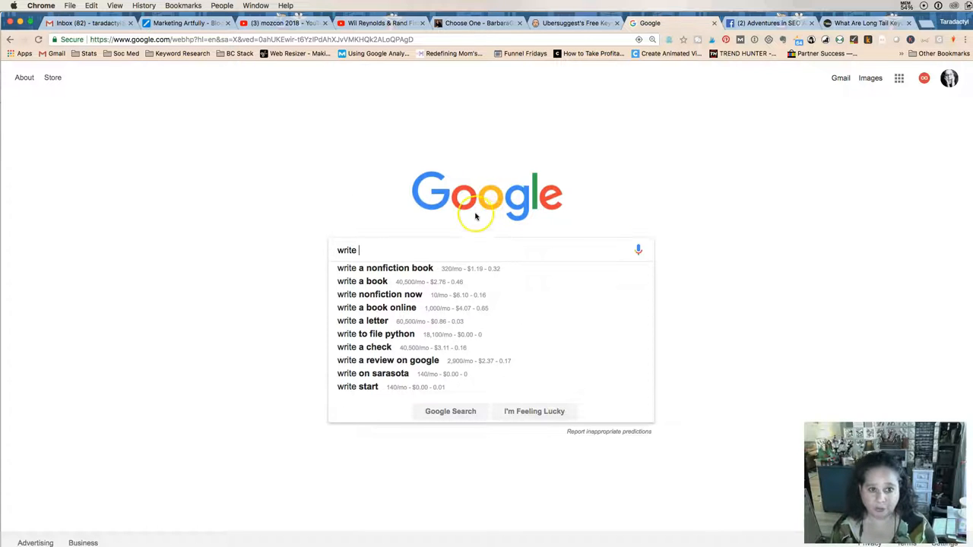
pyautogui.click(365, 251)
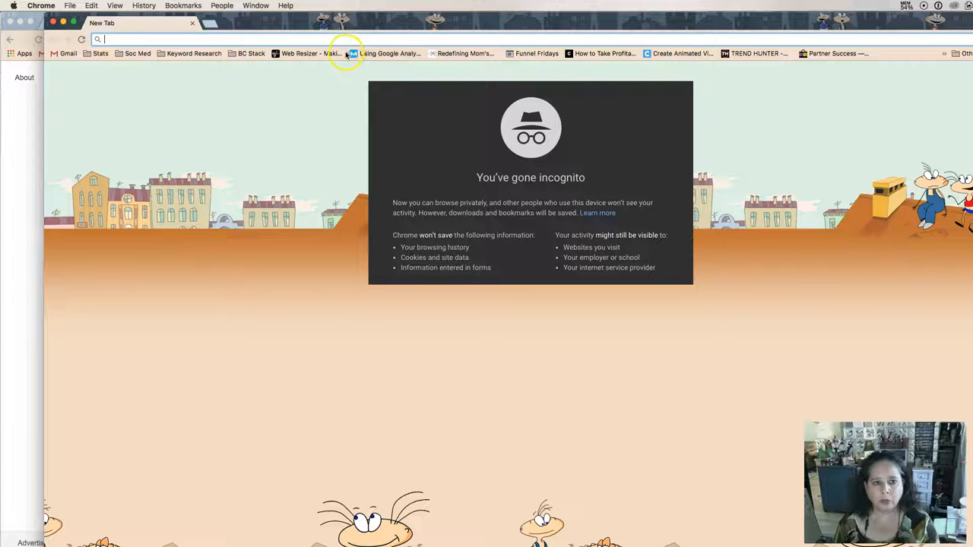
pyautogui.moveTo(345, 51)
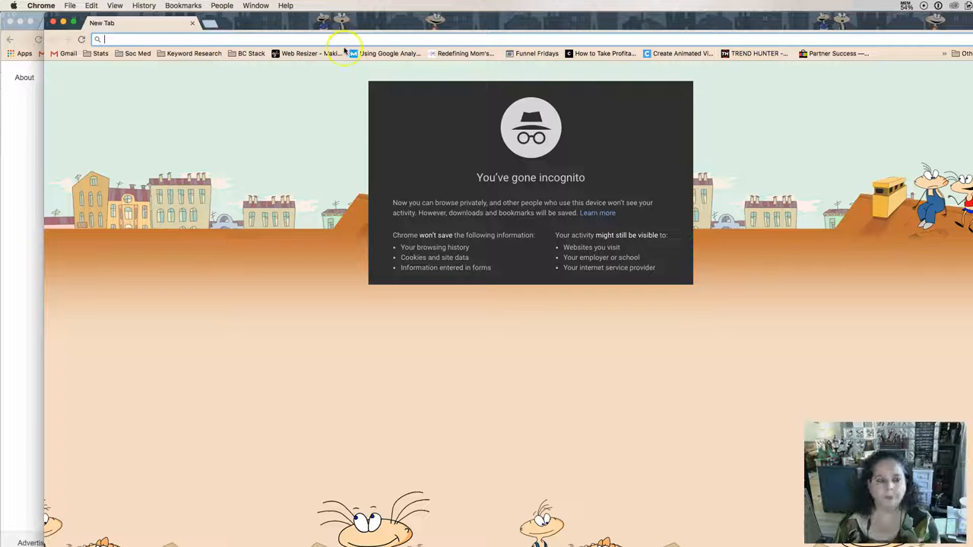
# Load google.com in the incognito window and enter 'write a book' for suggestions
pyautogui.write('https://www.google.com')
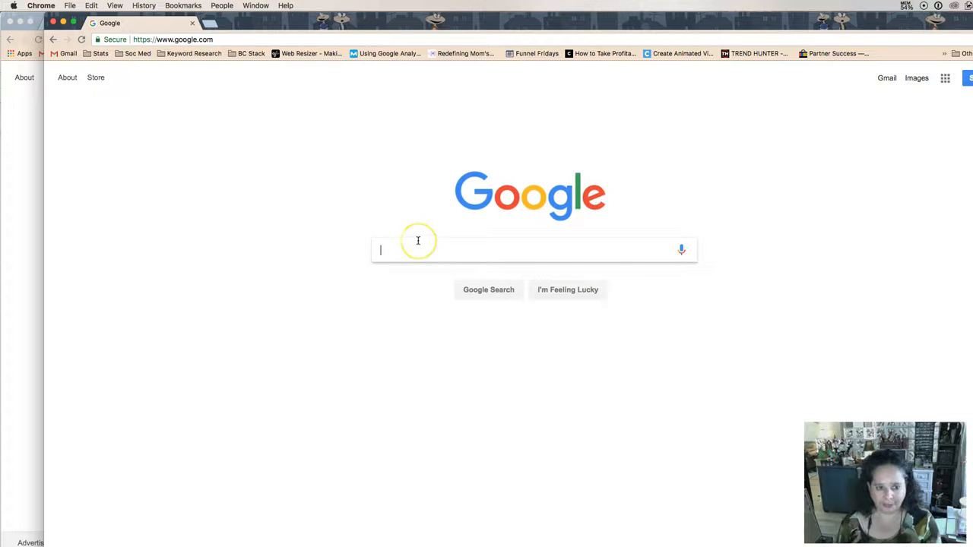
pyautogui.write('write')
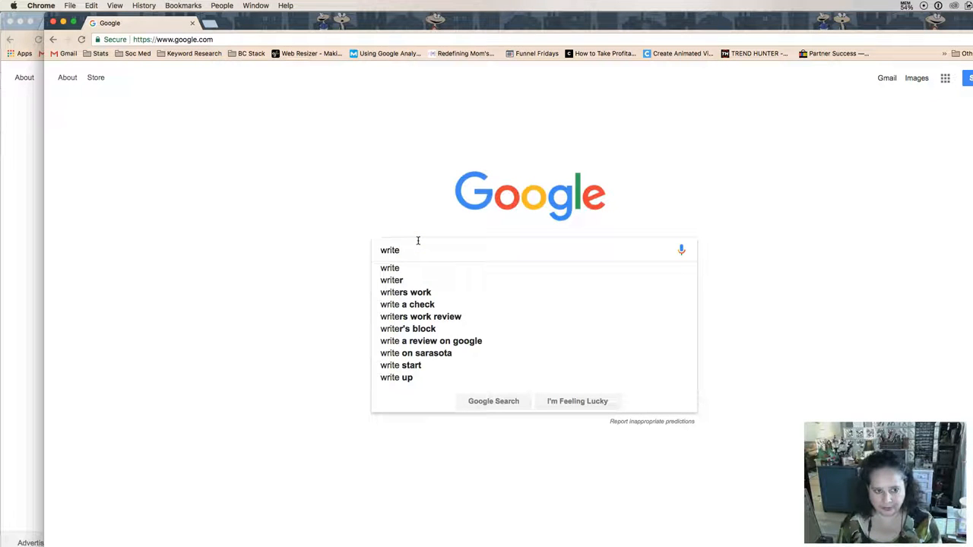
pyautogui.write('a')
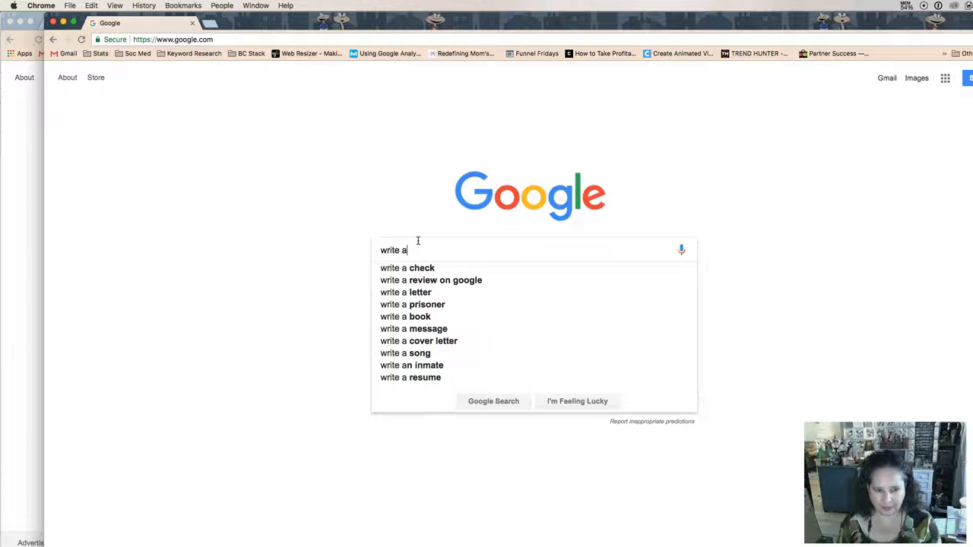
pyautogui.write('book')
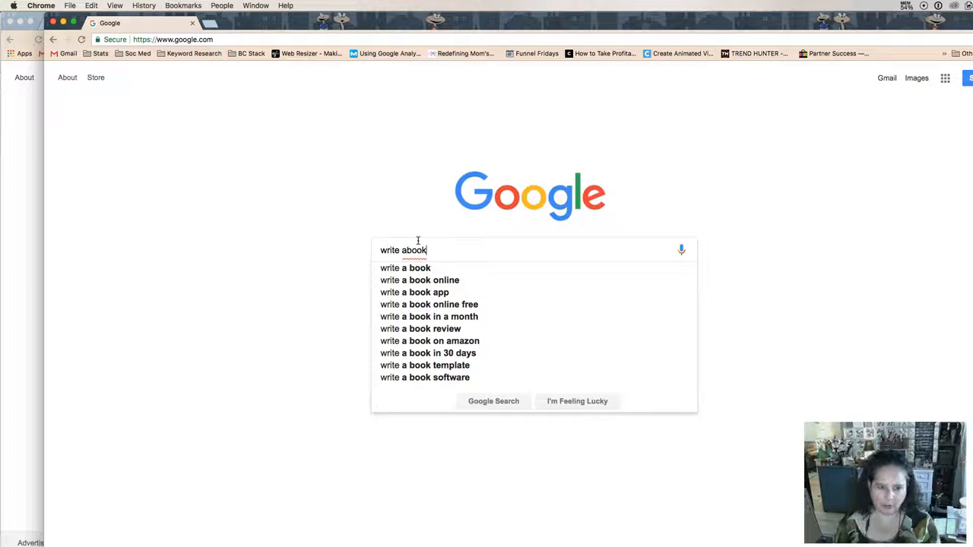
pyautogui.moveTo(426, 317)
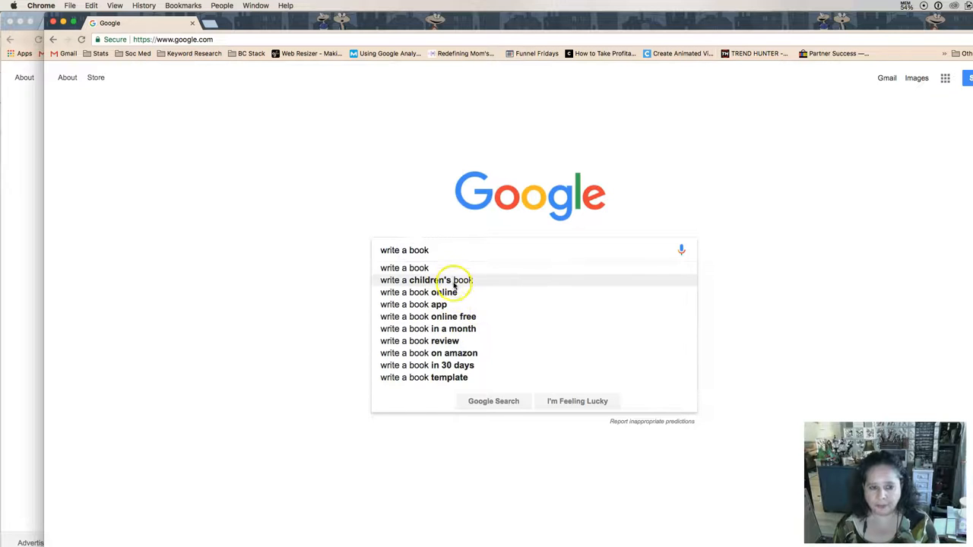
pyautogui.moveTo(454, 251)
pyautogui.write('non')
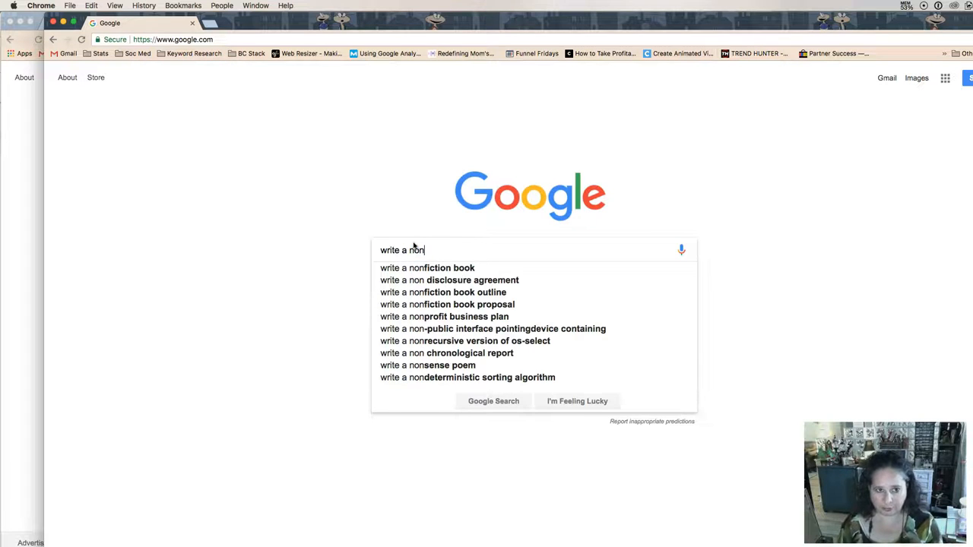
pyautogui.moveTo(447, 293)
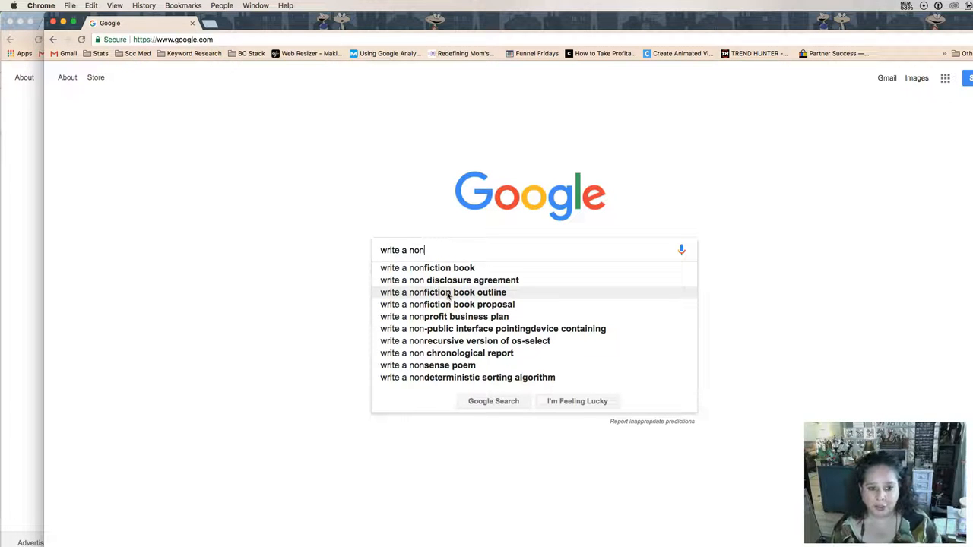
pyautogui.moveTo(434, 316)
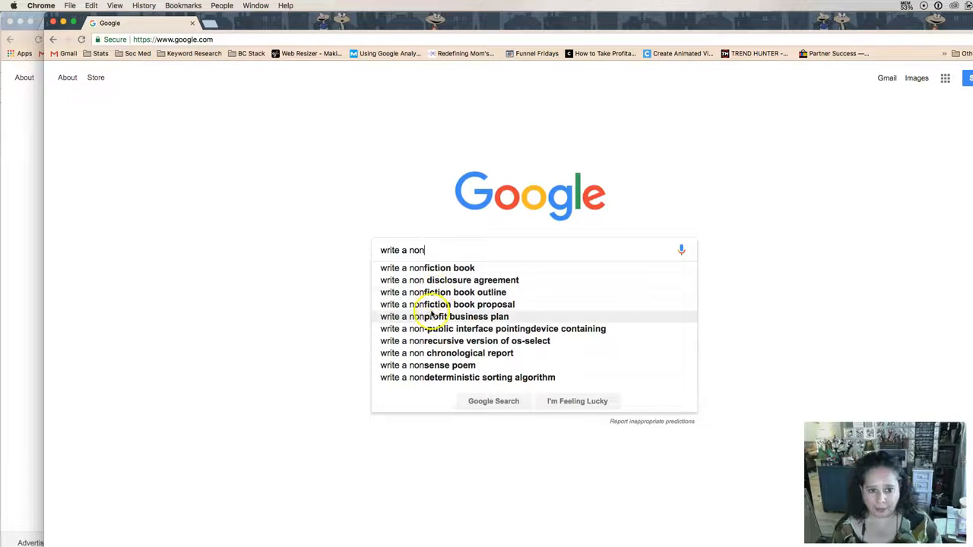
pyautogui.moveTo(441, 328)
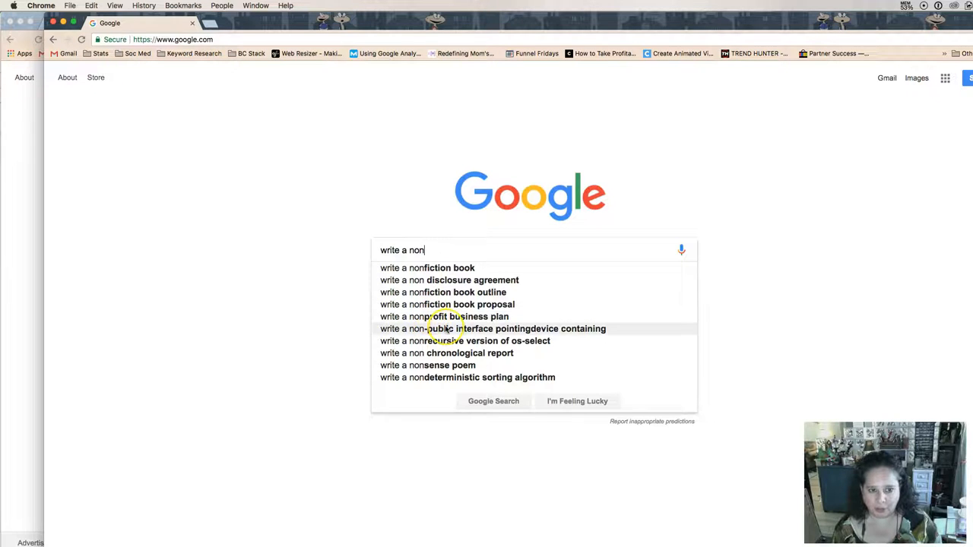
pyautogui.moveTo(457, 267)
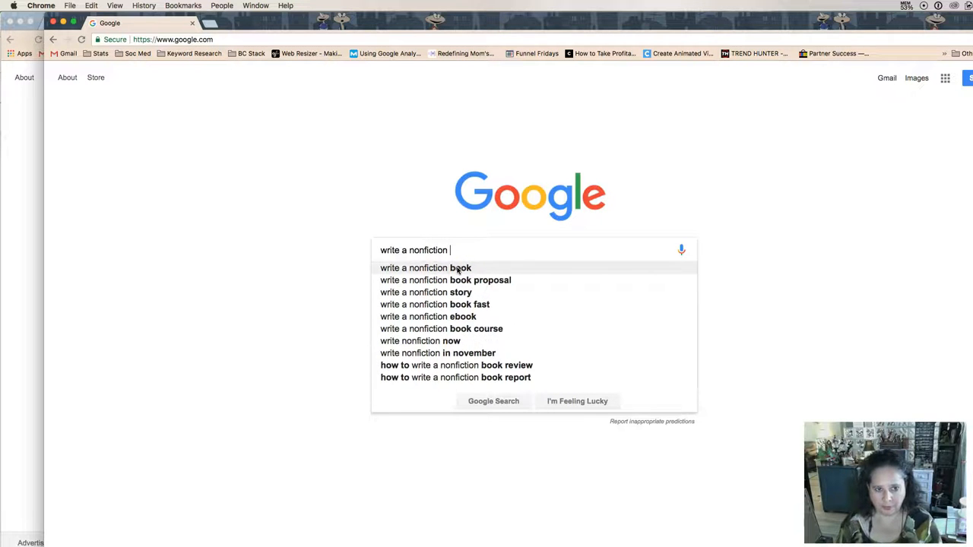
# Extend the query to 'write a nonfiction book' and review suggestions like 'proposal' and 'fast'
pyautogui.write('book')
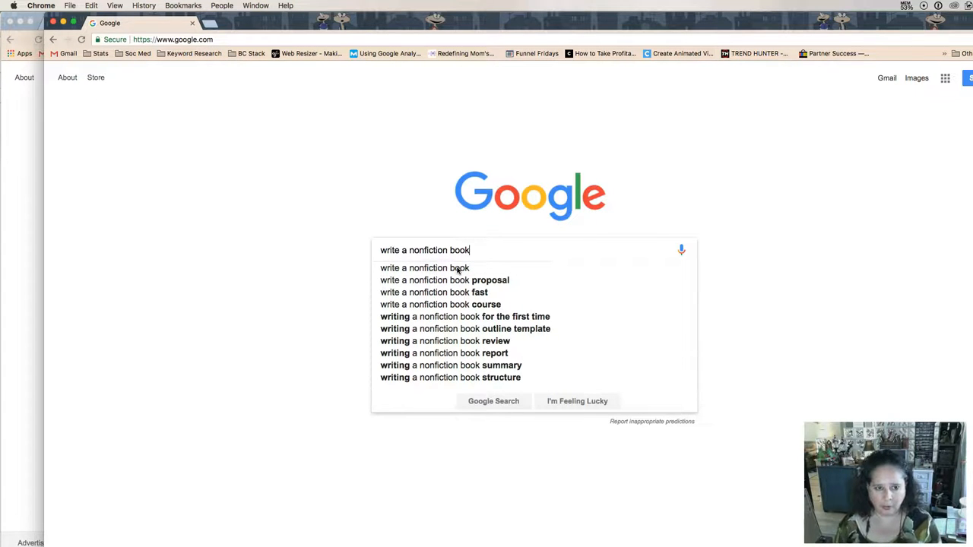
pyautogui.moveTo(441, 292)
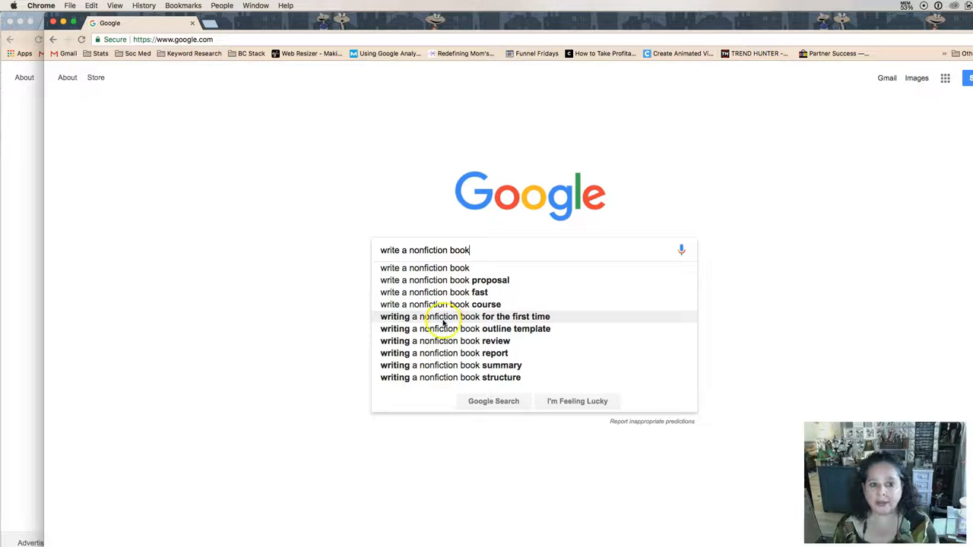
pyautogui.moveTo(417, 304)
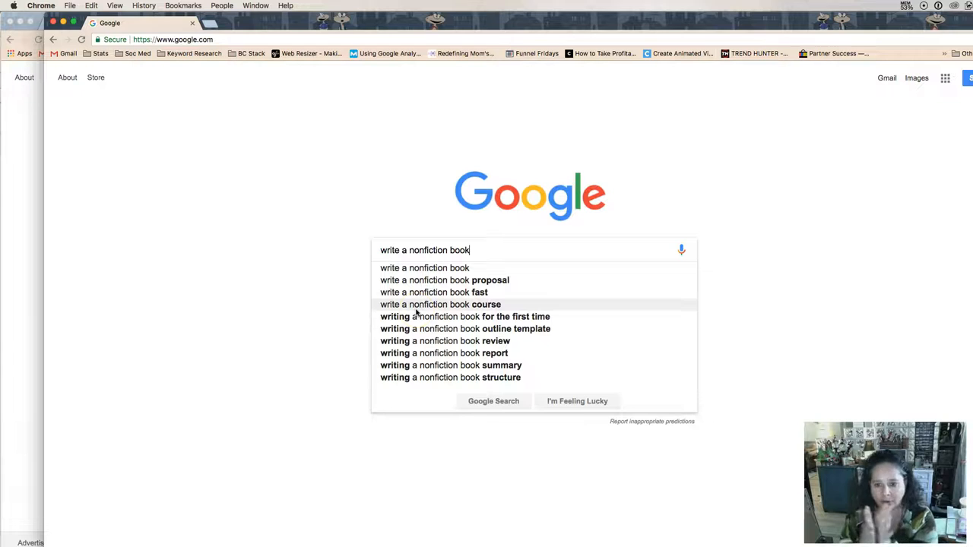